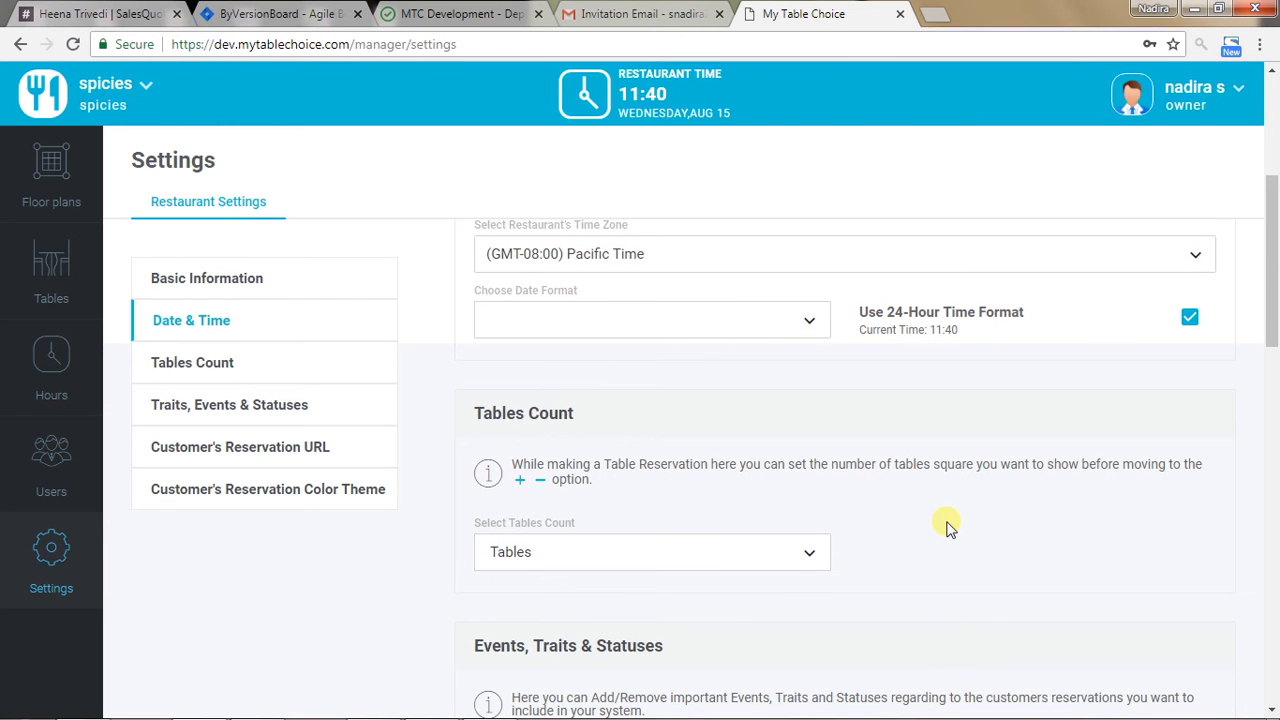
mouse_move(920, 350)
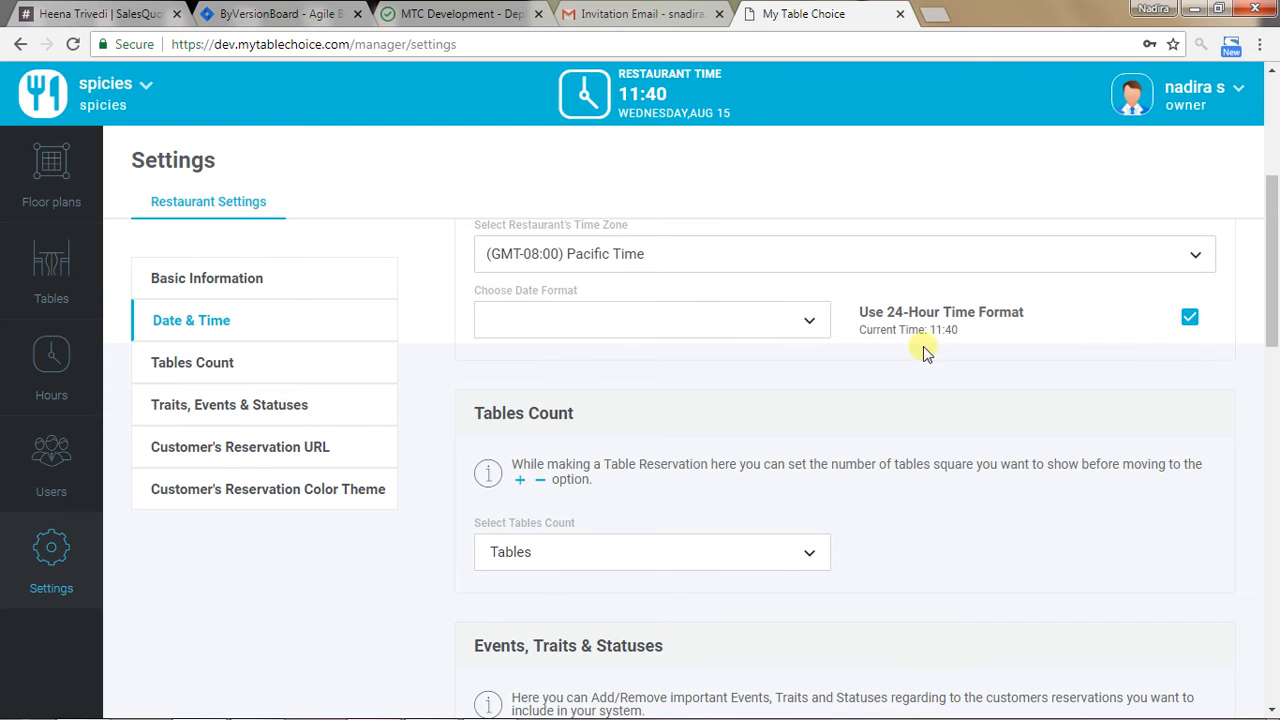
mouse_move(668, 600)
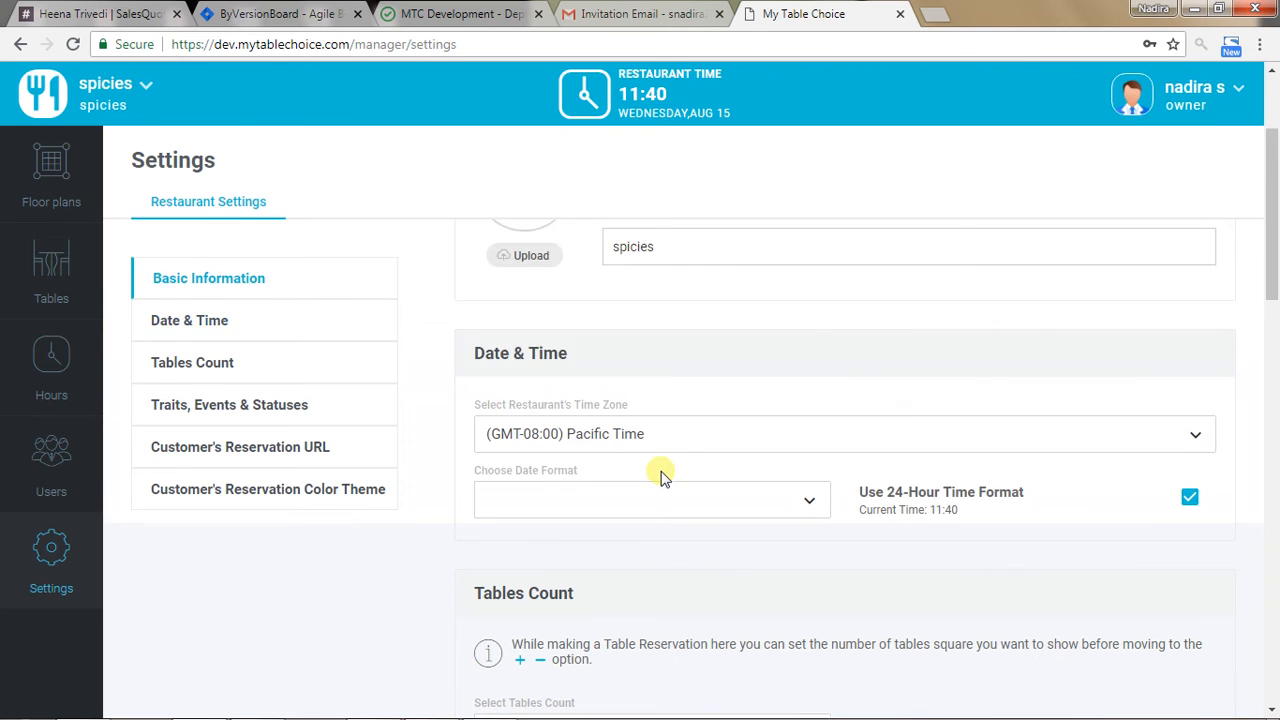
Scroll past Basic Information down to the Statuses list in Traits, Events & Statuses
scroll(up, 3)
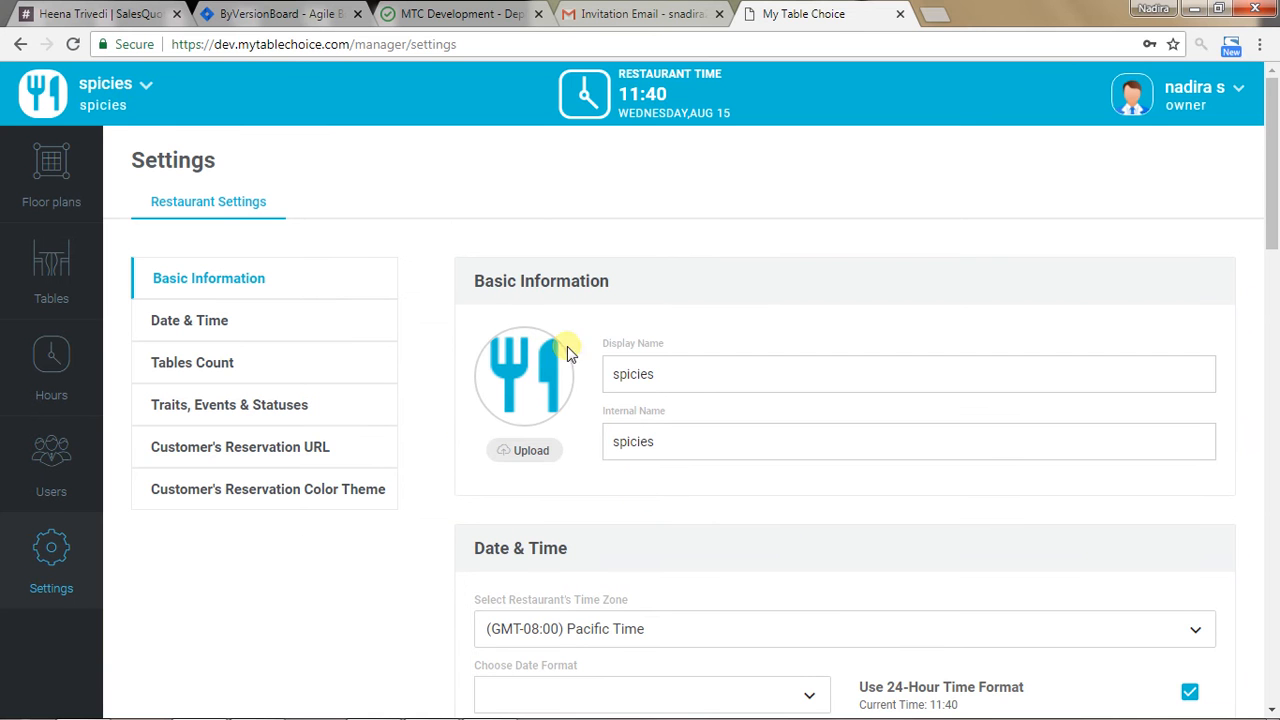
scroll(down, 3)
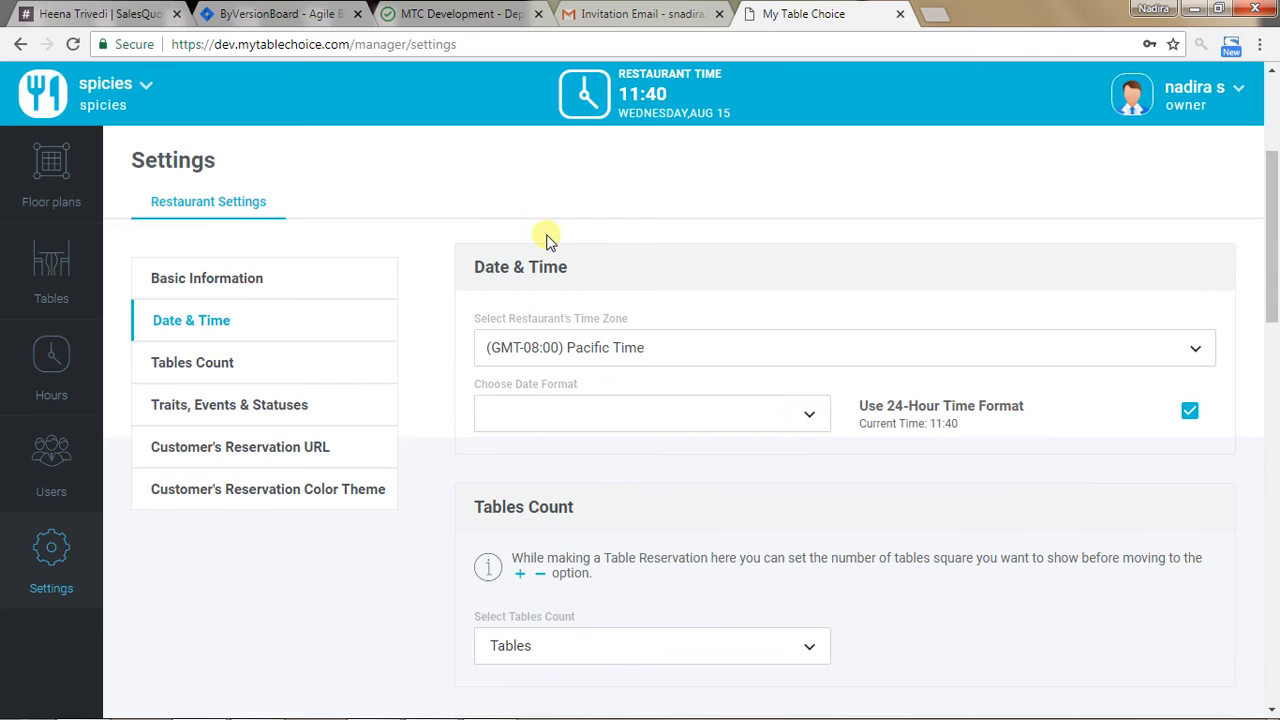
scroll(down, 3)
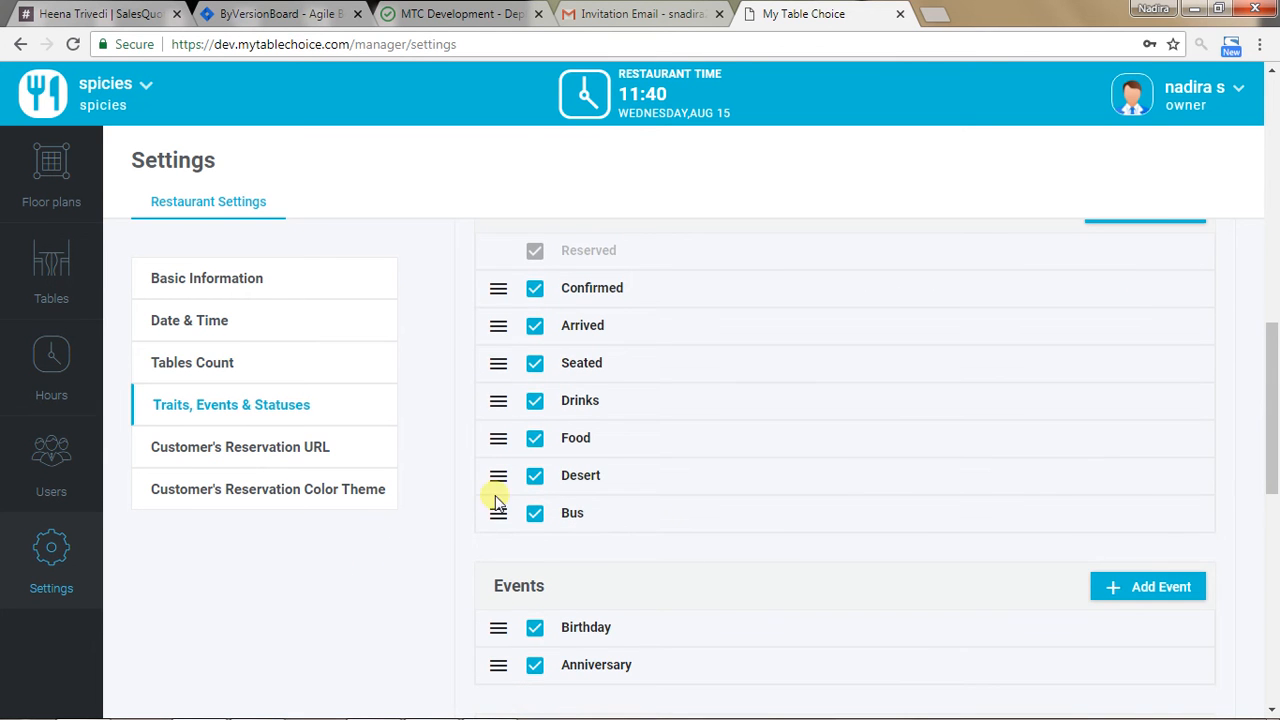
Visit Basic Information, Date & Time, Tables Count, Reservation URL, then Traits, Events & Statuses
click(208, 278)
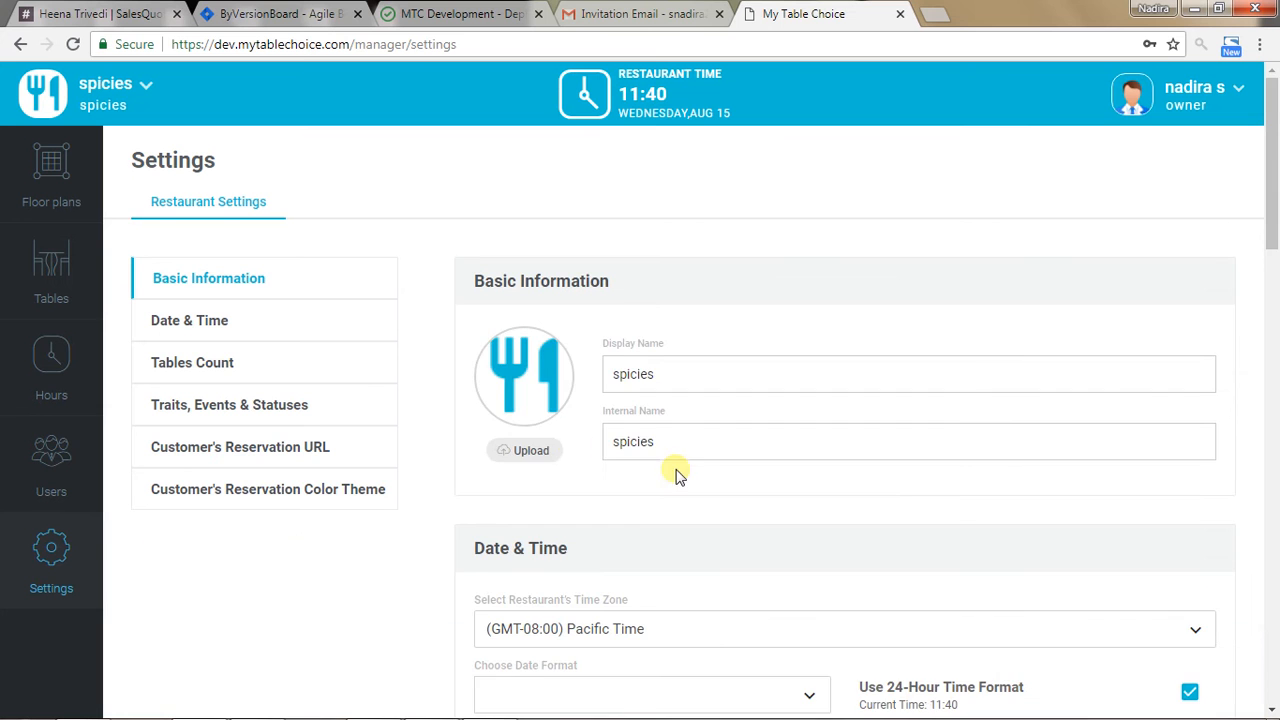
click(189, 320)
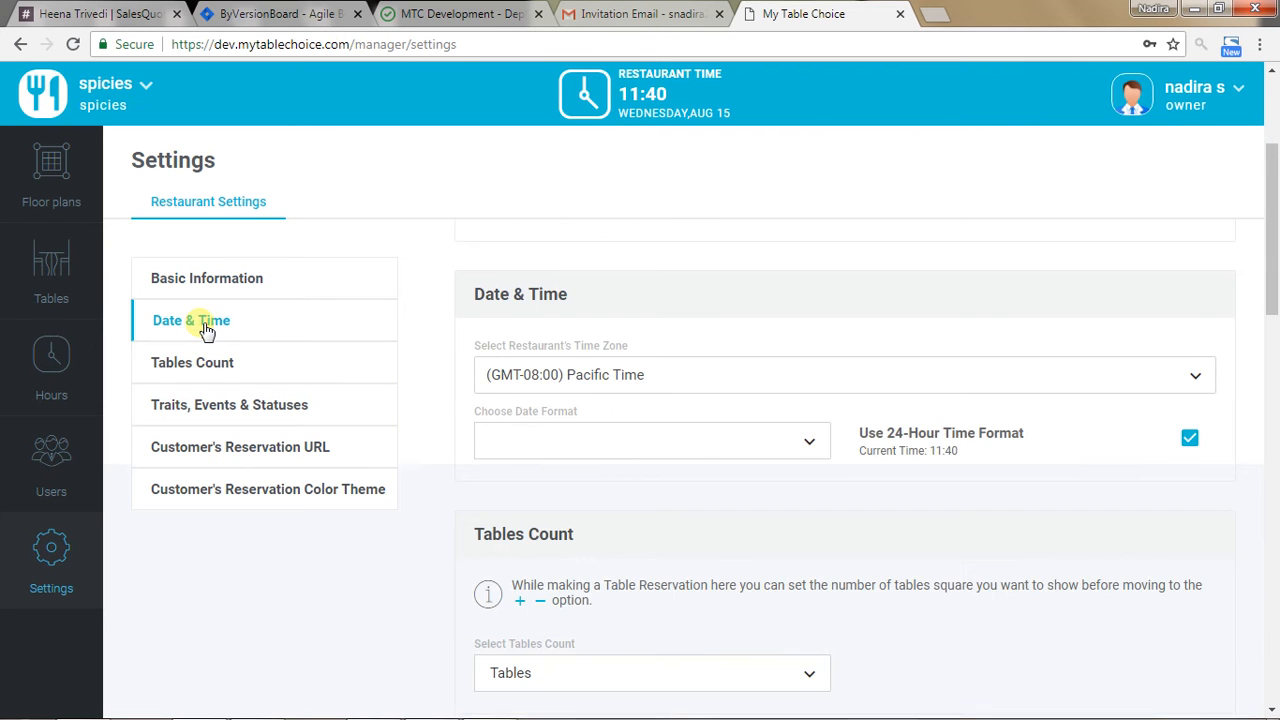
click(192, 362)
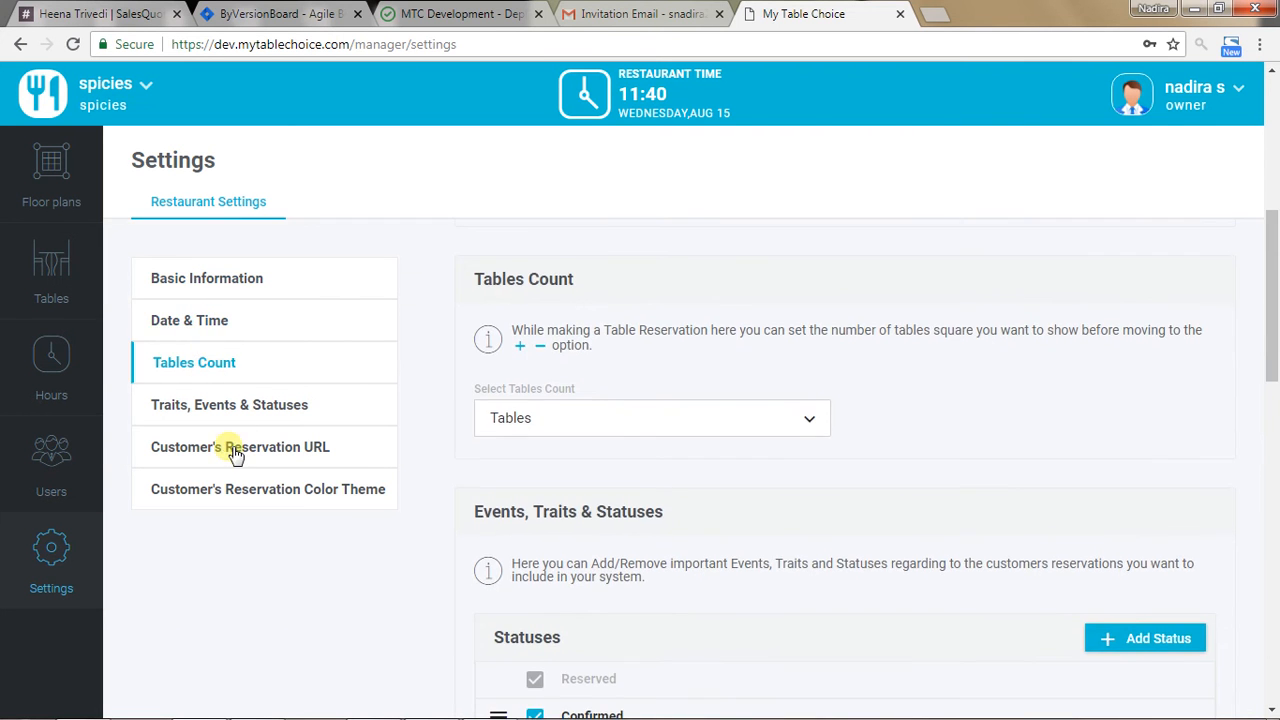
click(268, 489)
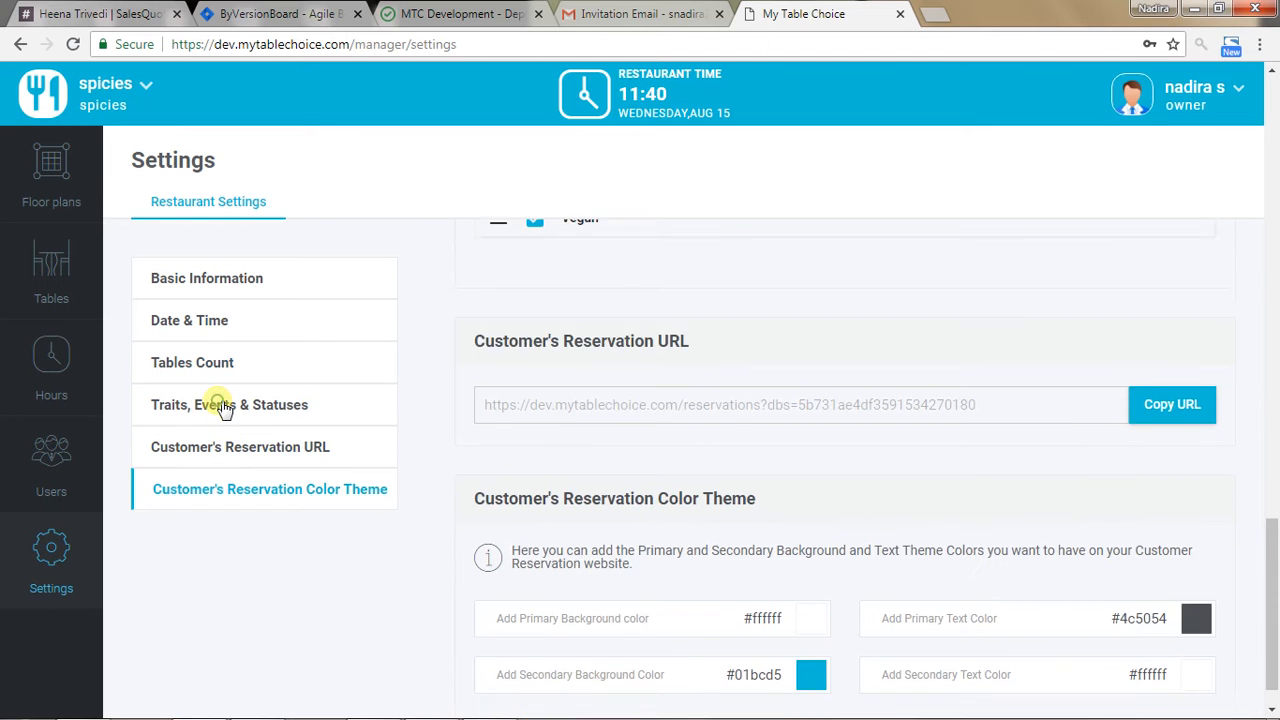
click(229, 404)
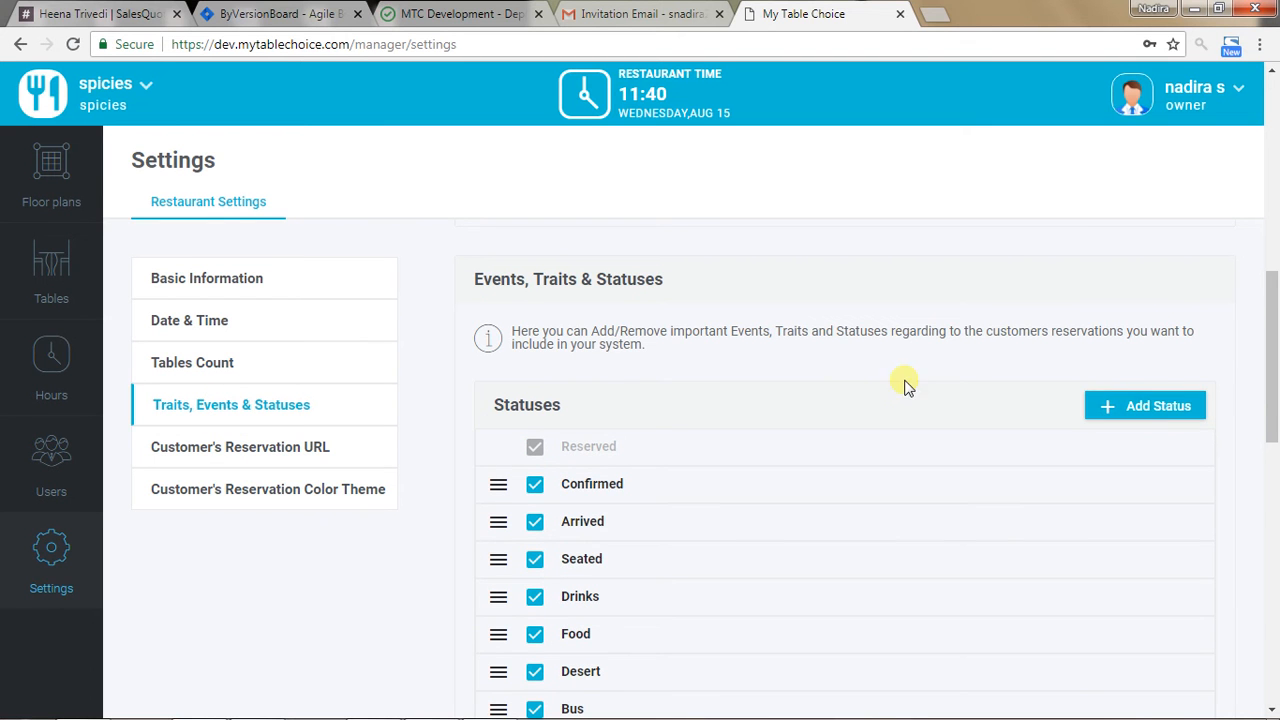
mouse_move(1156, 406)
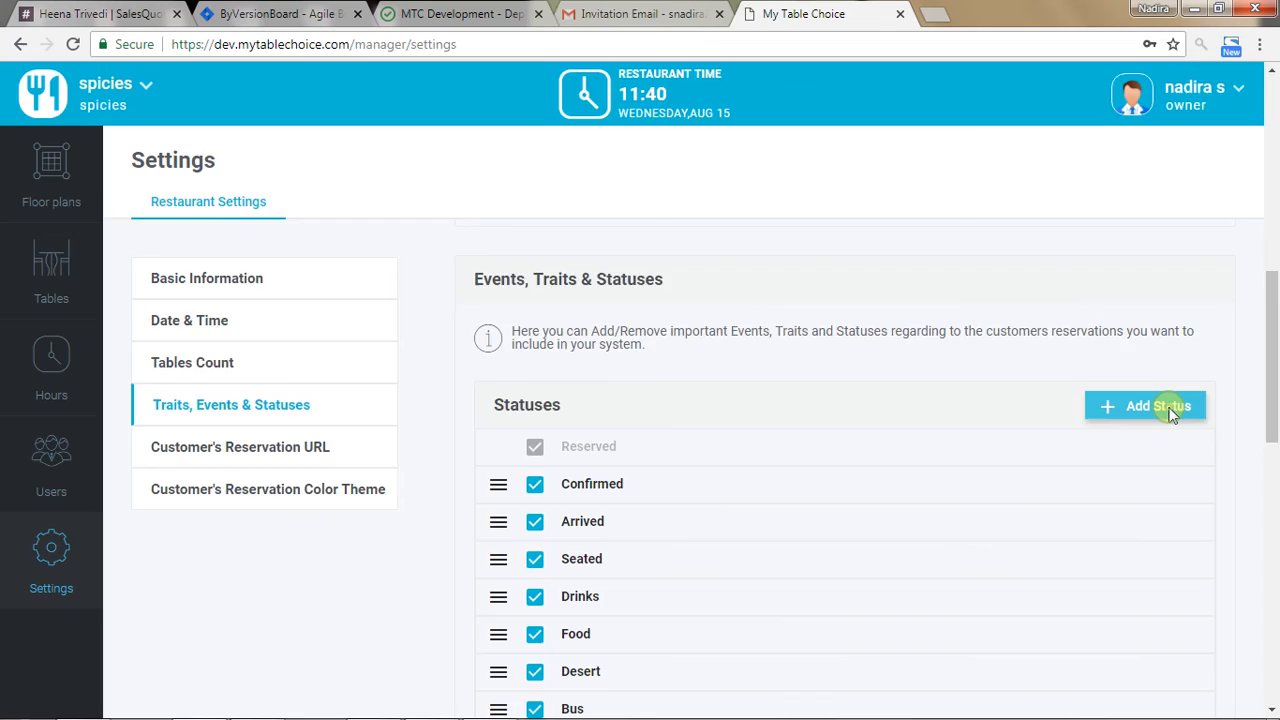
Open and cancel the Add Status form twice, leaving the Statuses list unchanged
click(1145, 405)
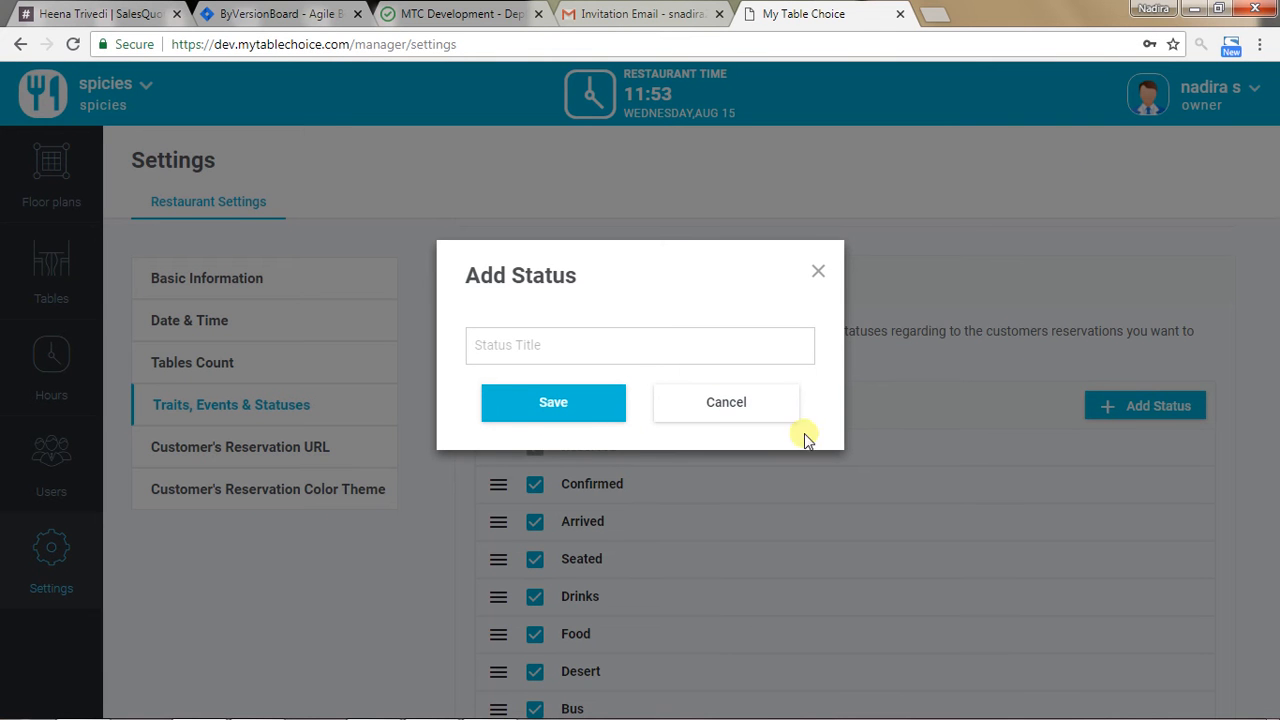
click(726, 402)
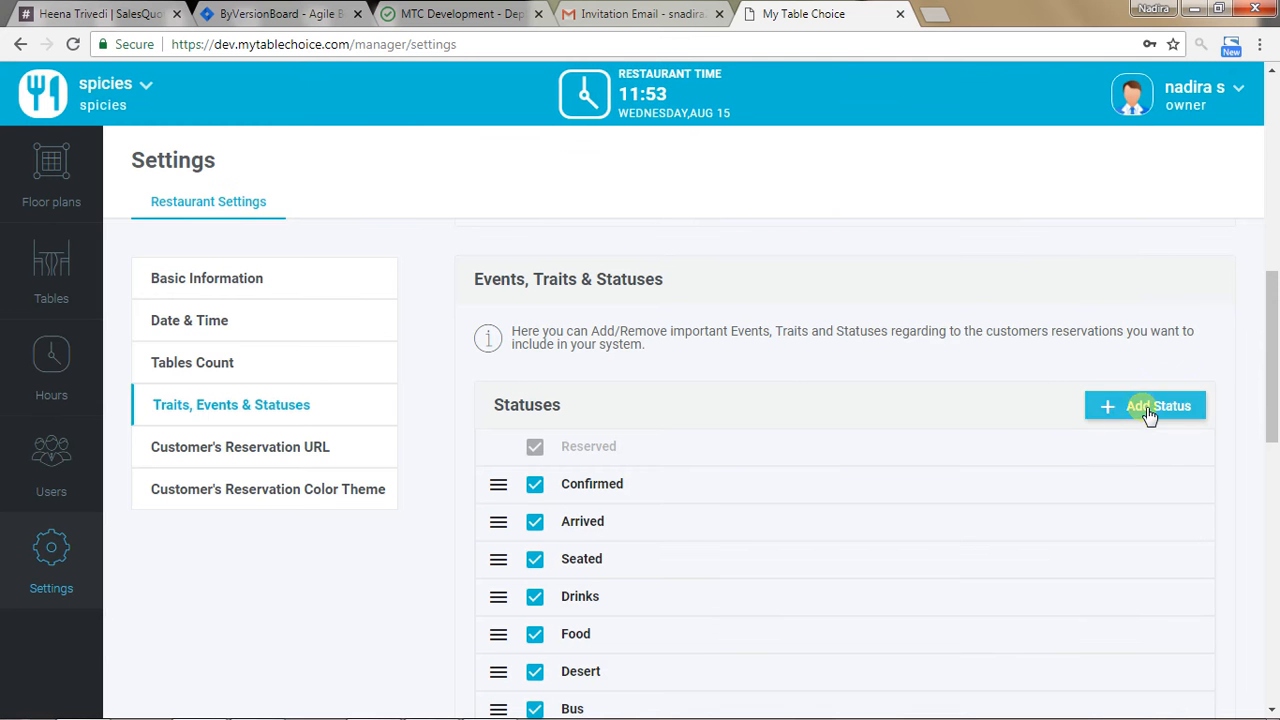
click(1145, 405)
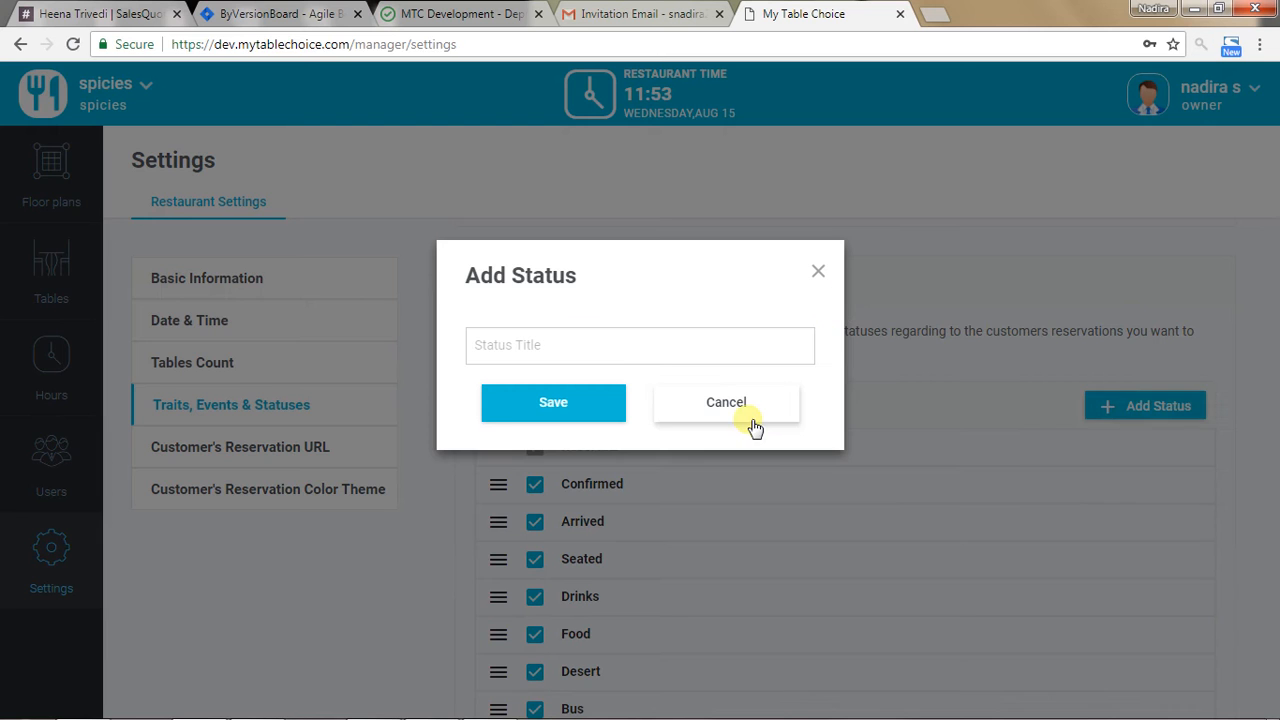
click(726, 402)
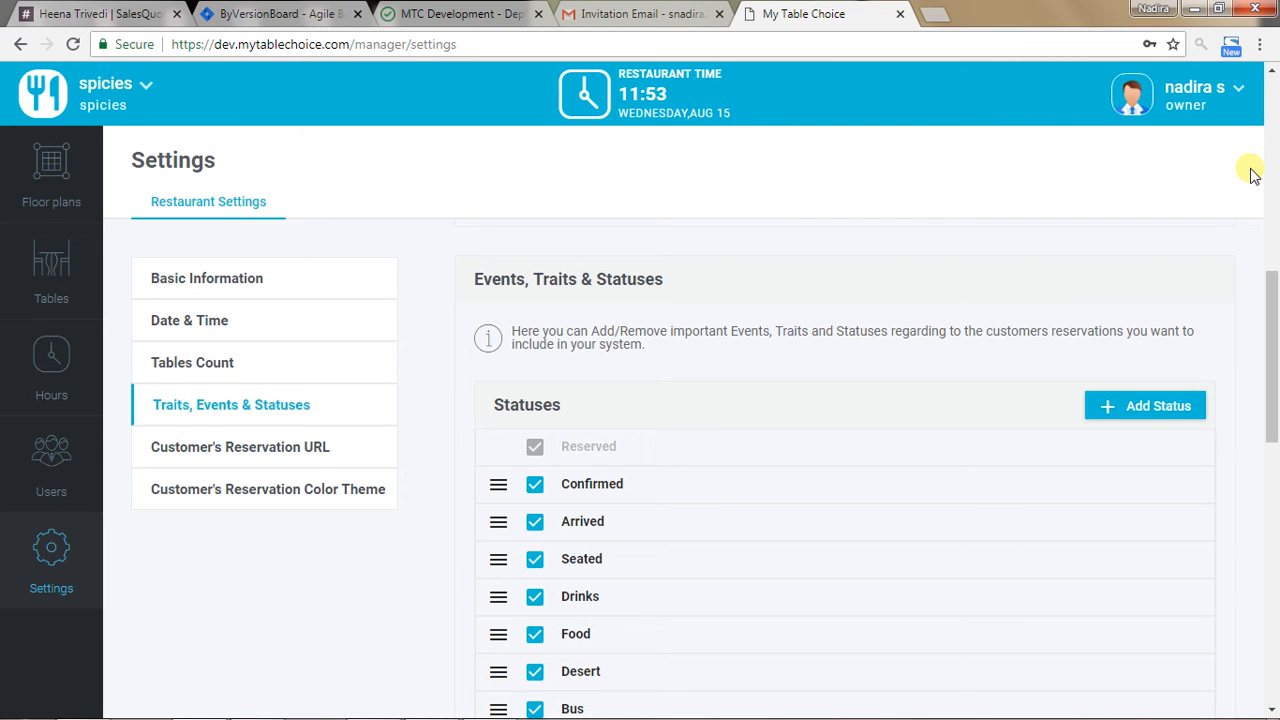
mouse_move(848, 190)
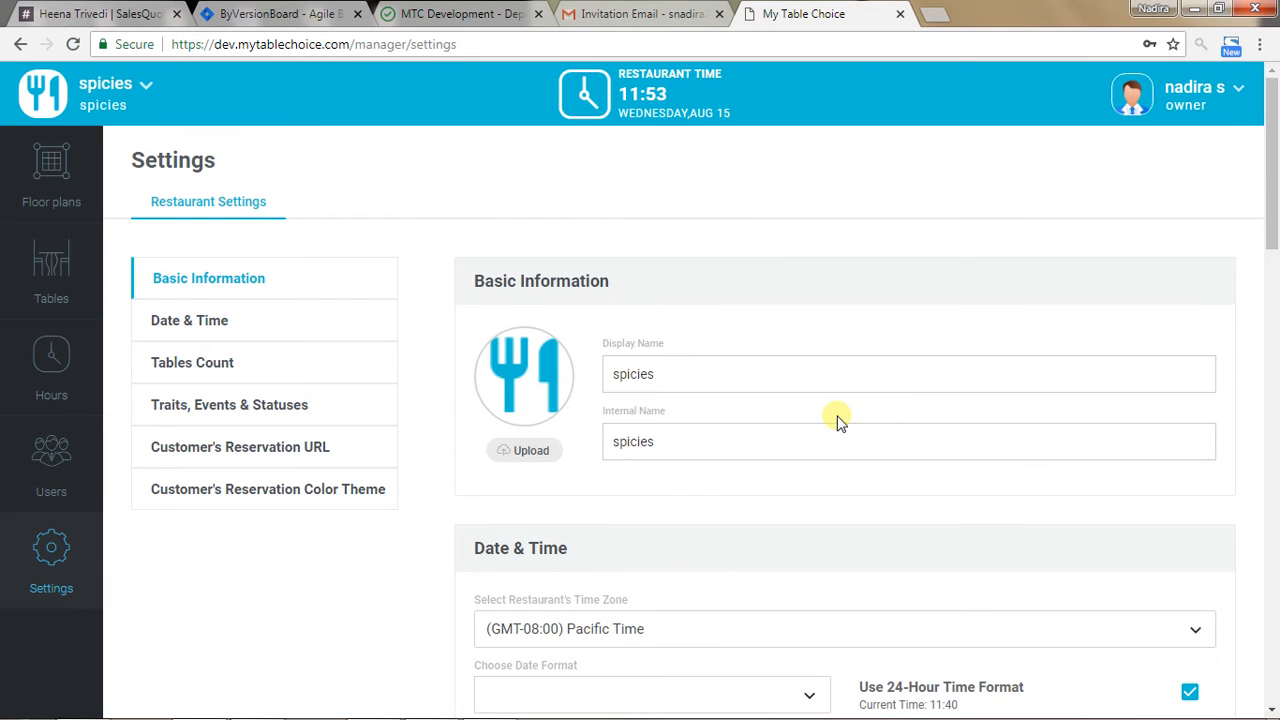
Expand the Select Restaurant's Time Zone dropdown in Date & Time, showing Pacific Time selected
scroll(down, 3)
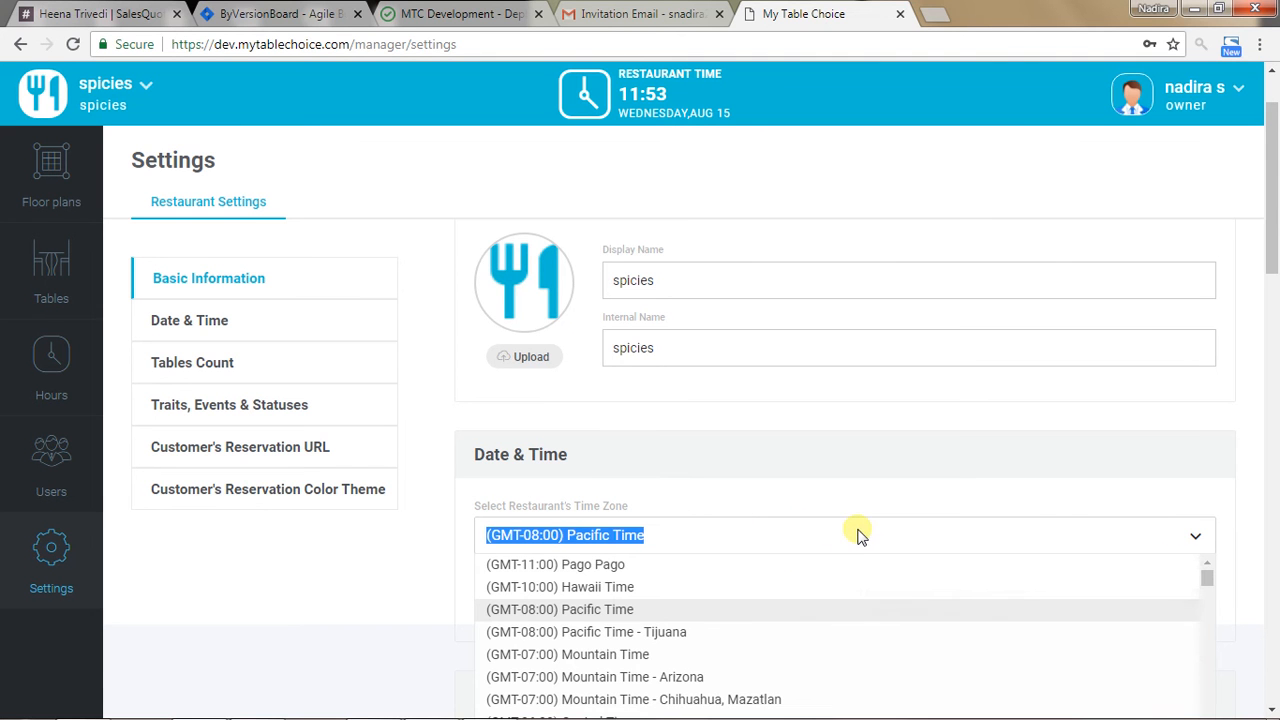
mouse_move(737, 527)
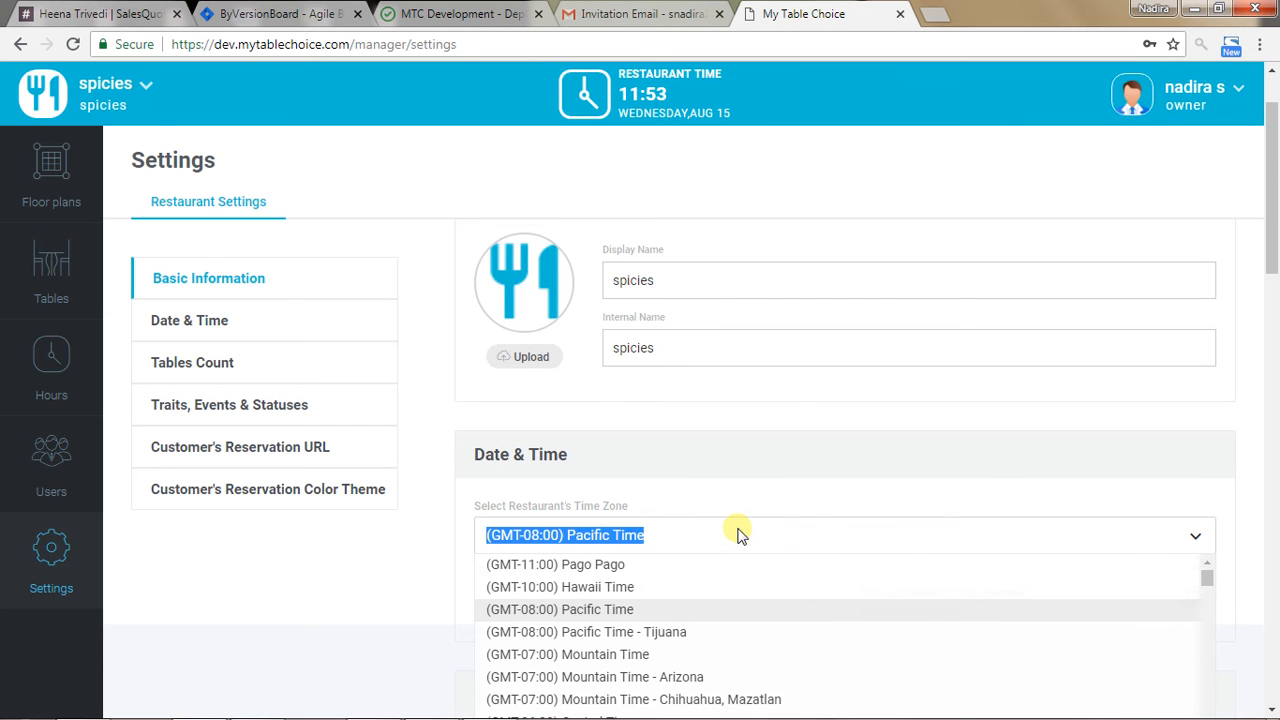
mouse_move(645, 537)
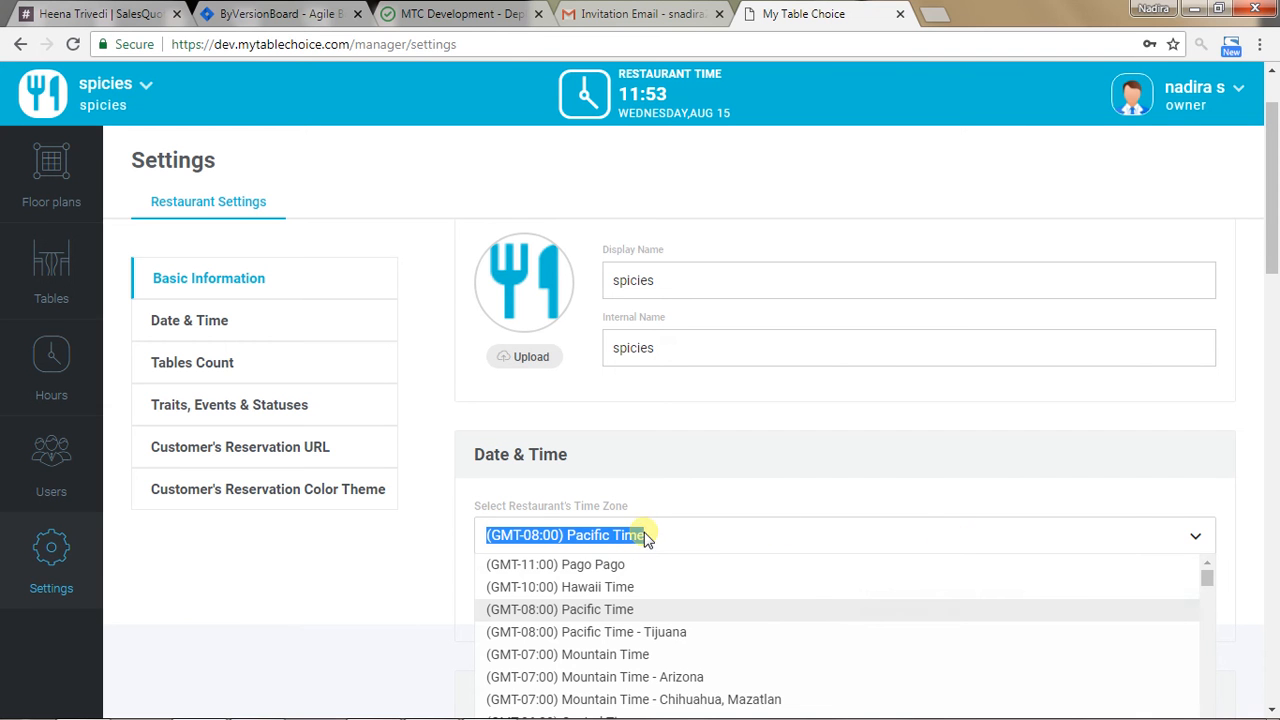
mouse_move(927, 540)
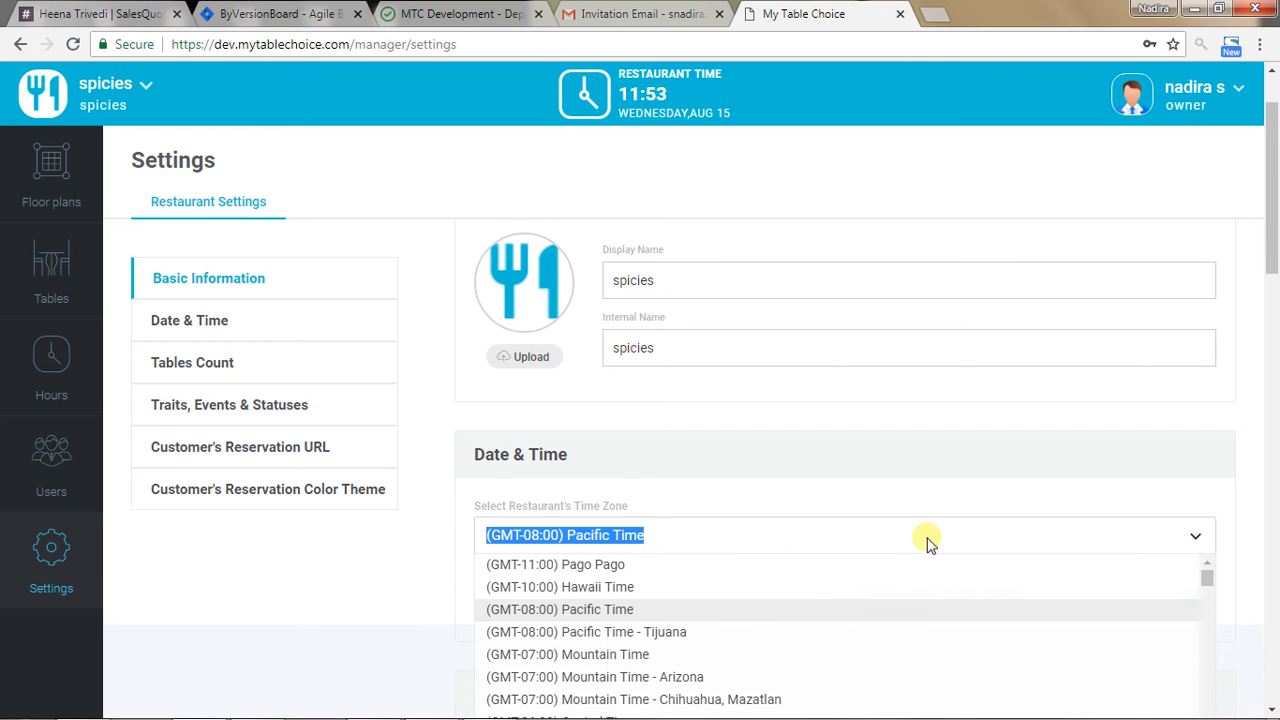
click(559, 609)
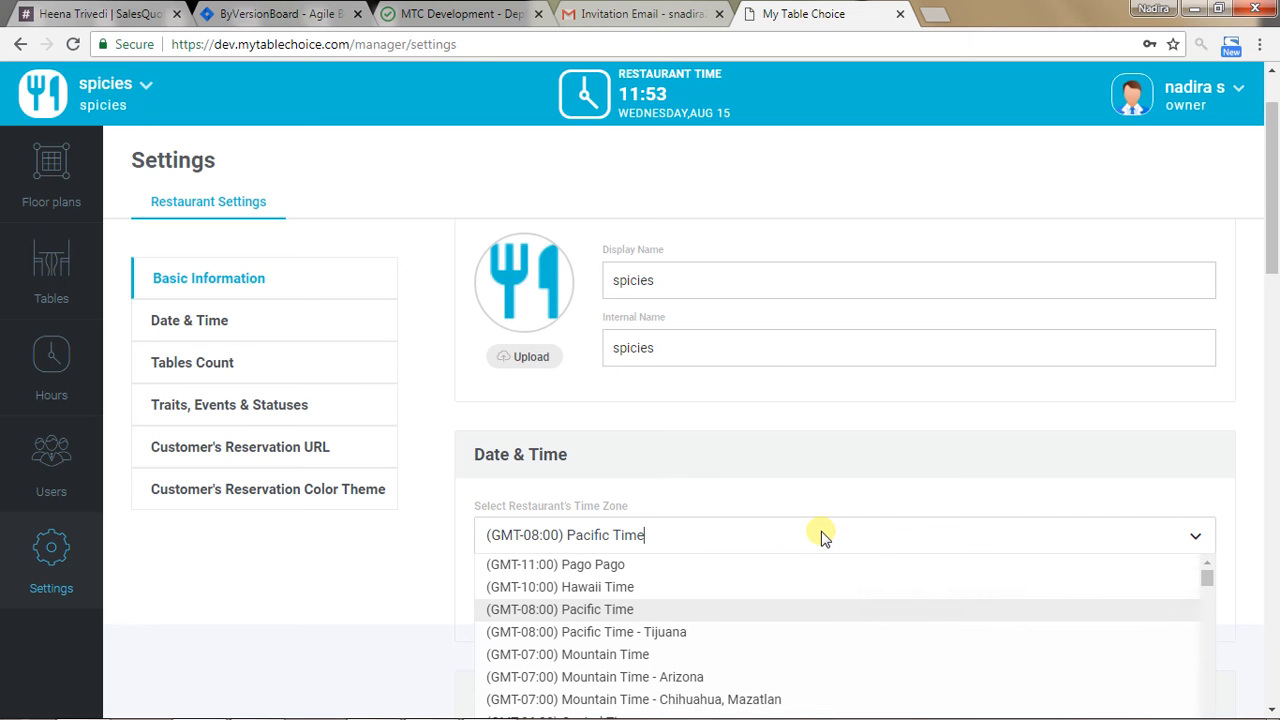
mouse_move(725, 548)
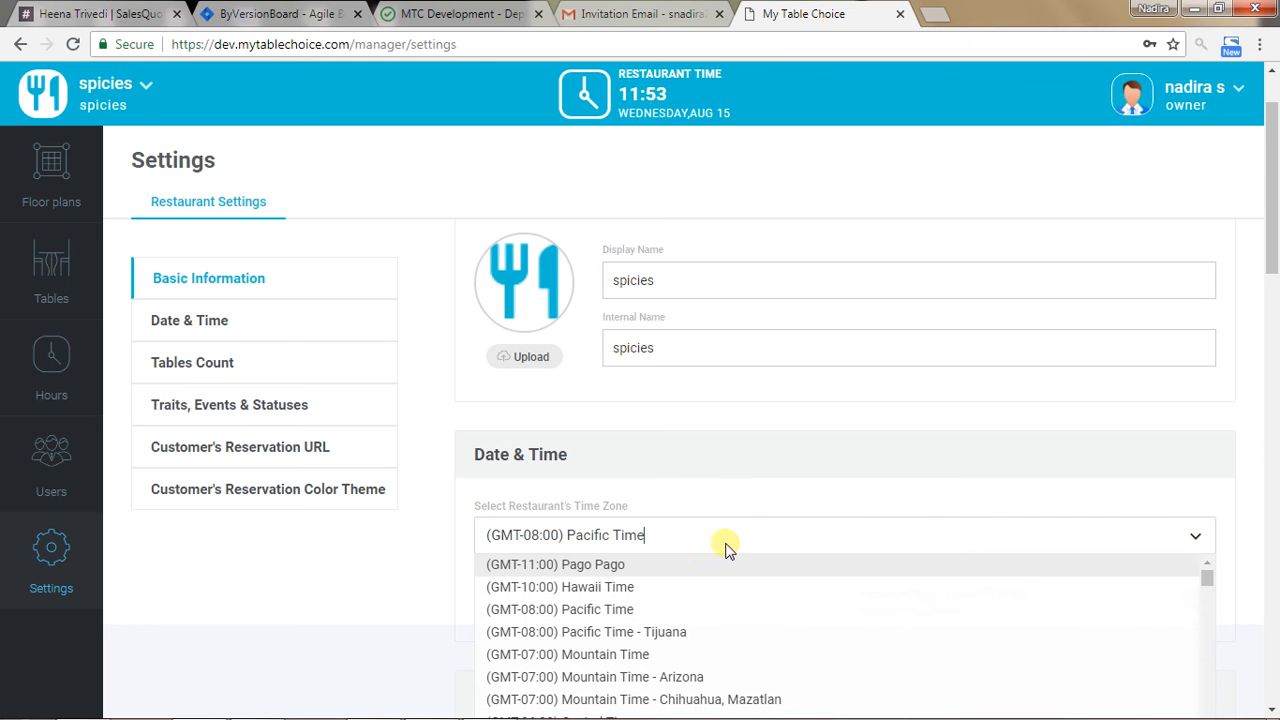
click(560, 609)
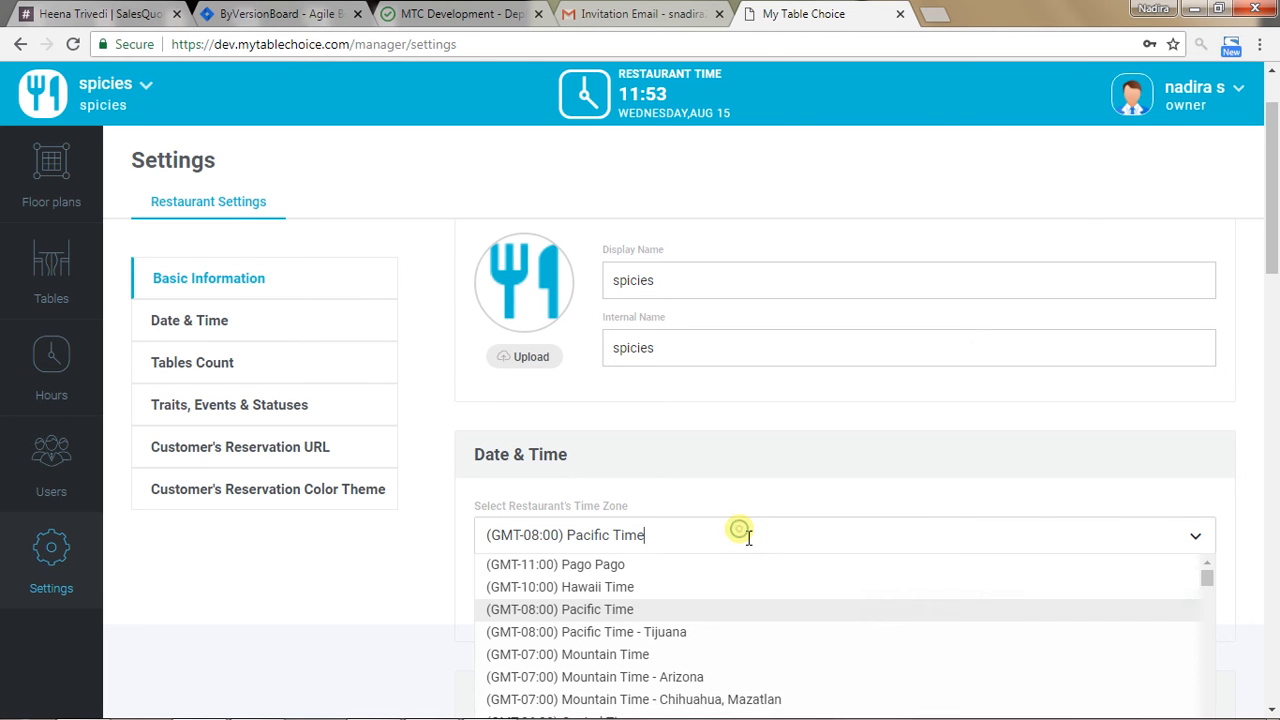
mouse_move(763, 535)
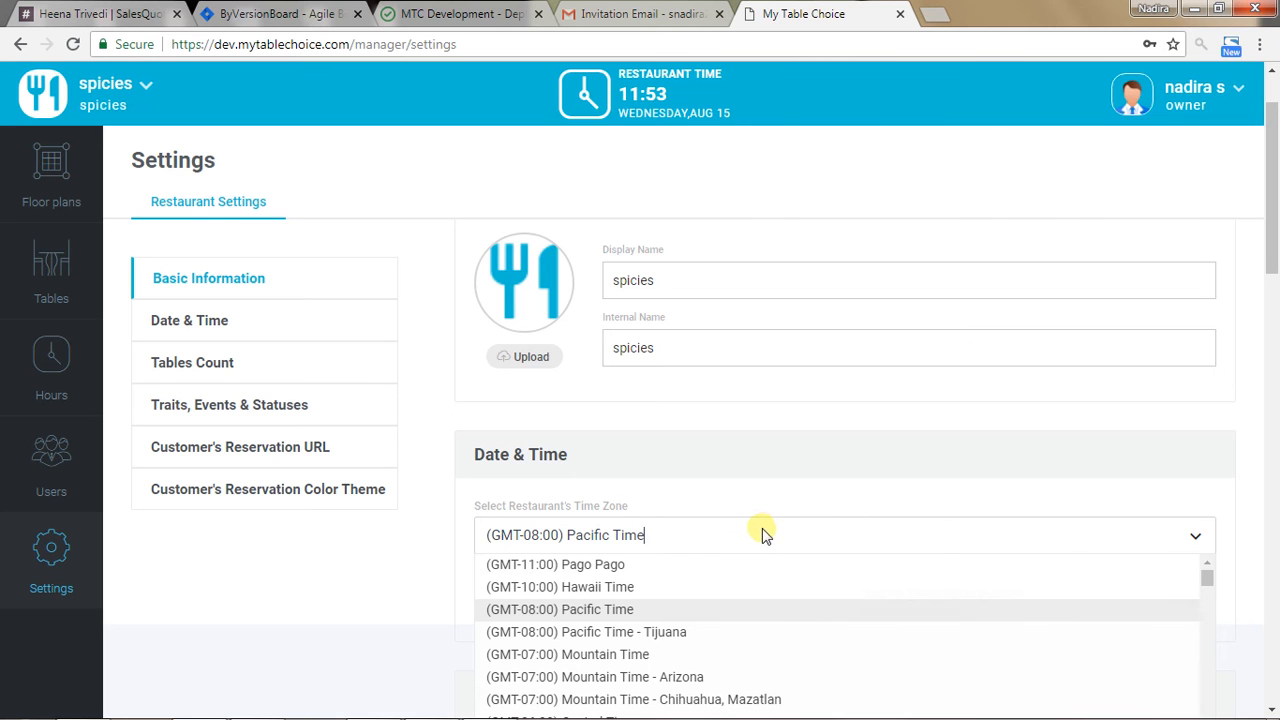
mouse_move(1013, 531)
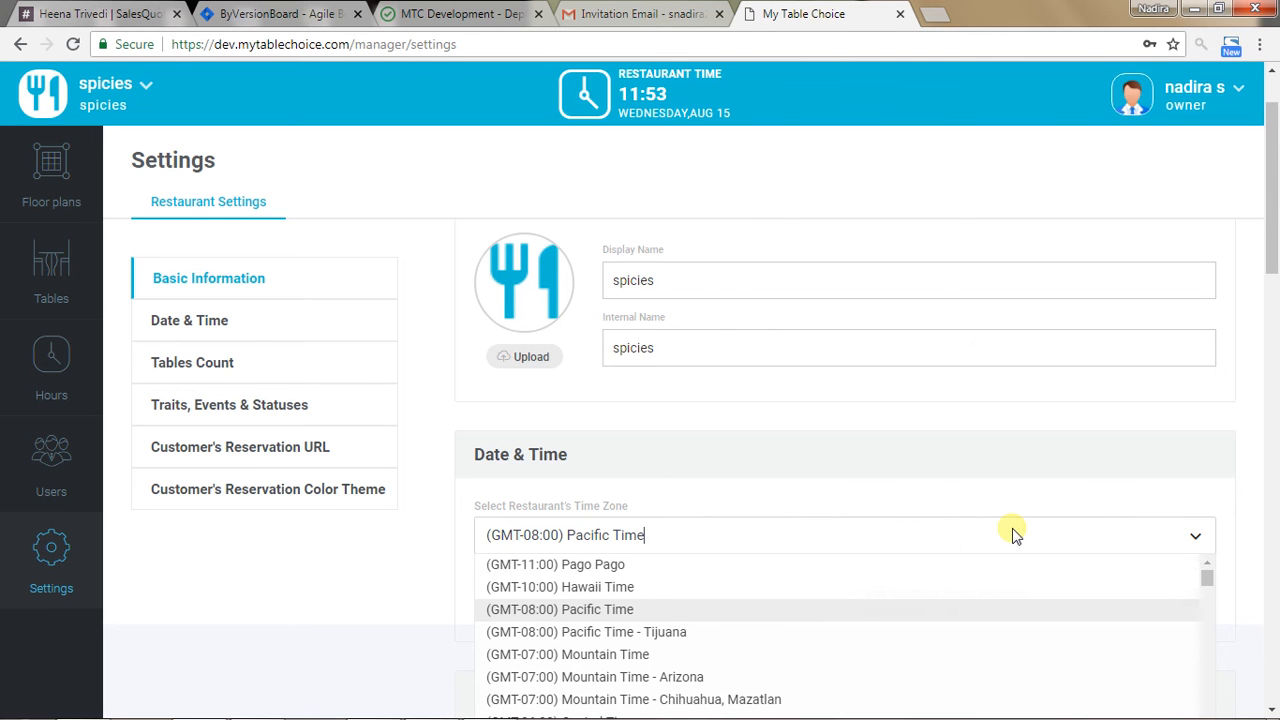
Collapse, reopen via the chevron, and collapse the time zone list, keeping Pacific Time
click(559, 609)
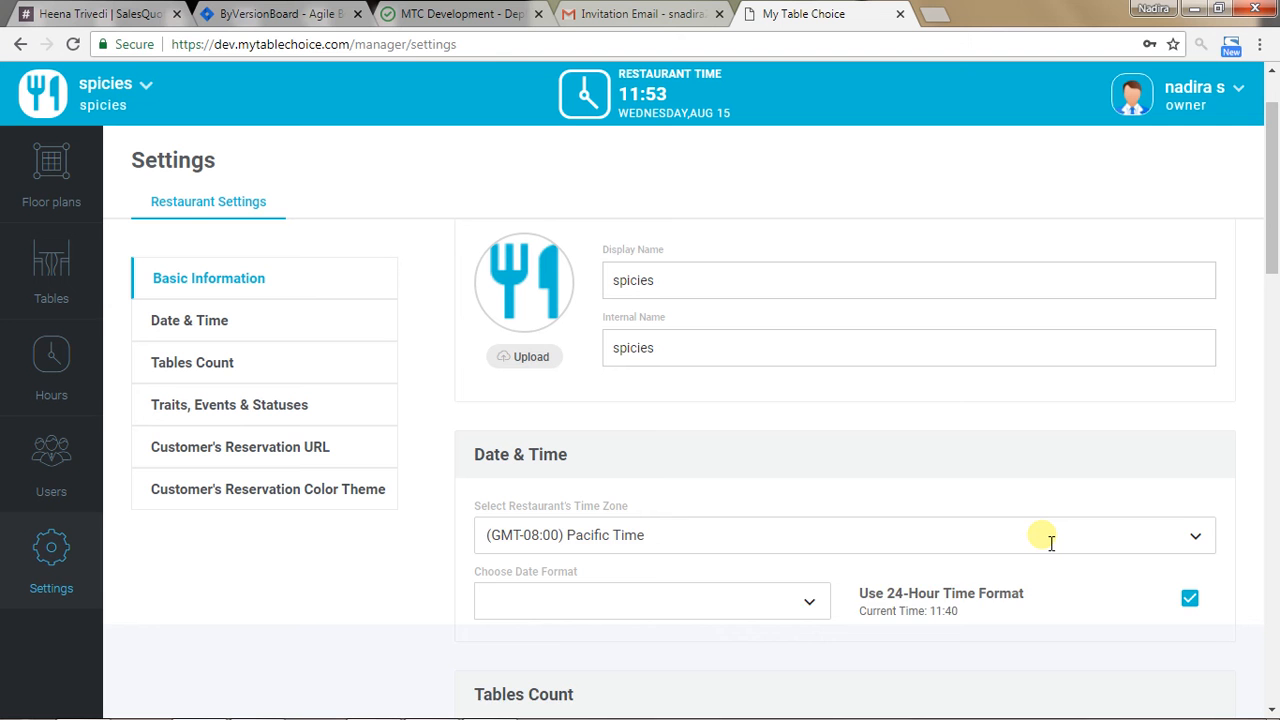
mouse_move(600, 535)
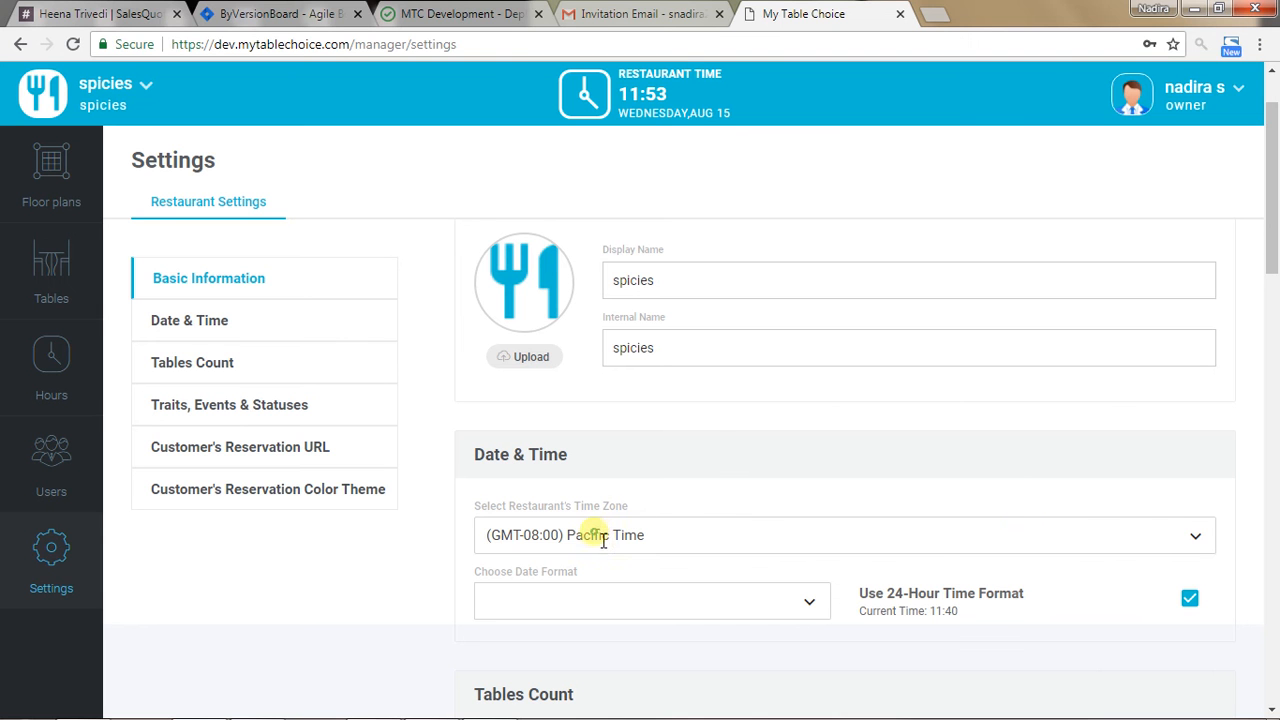
mouse_move(1193, 537)
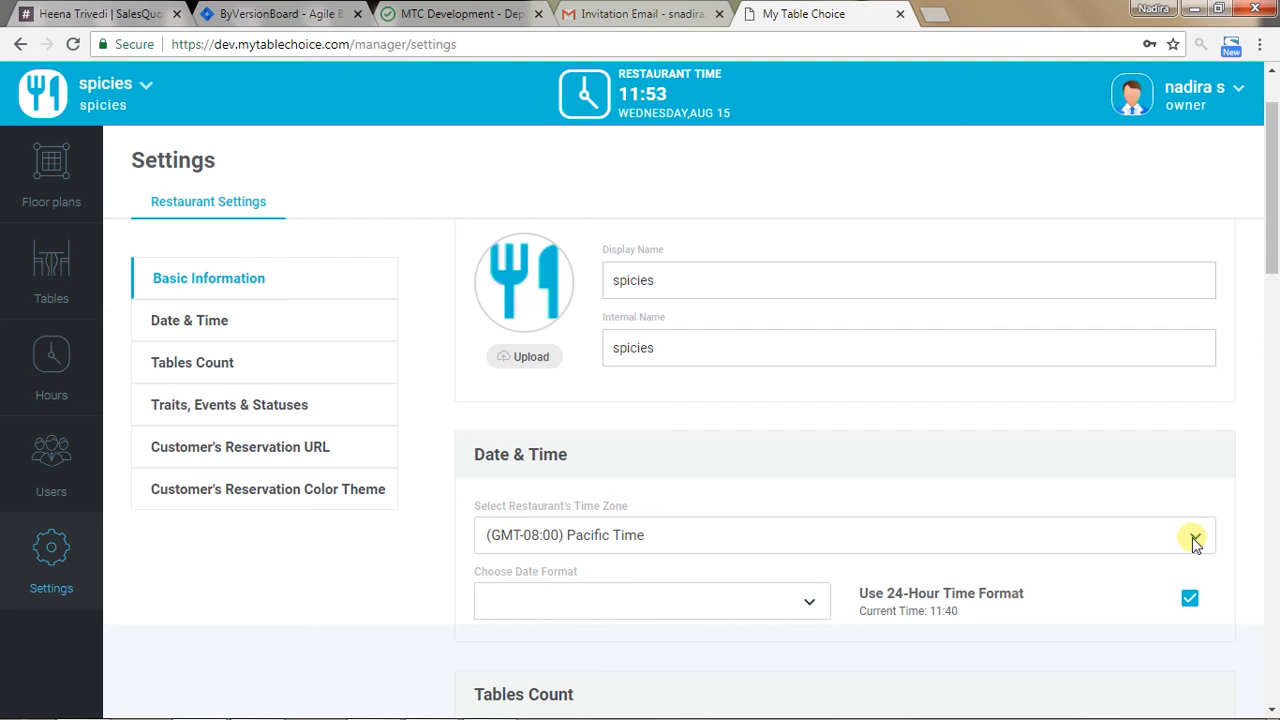
mouse_move(1198, 543)
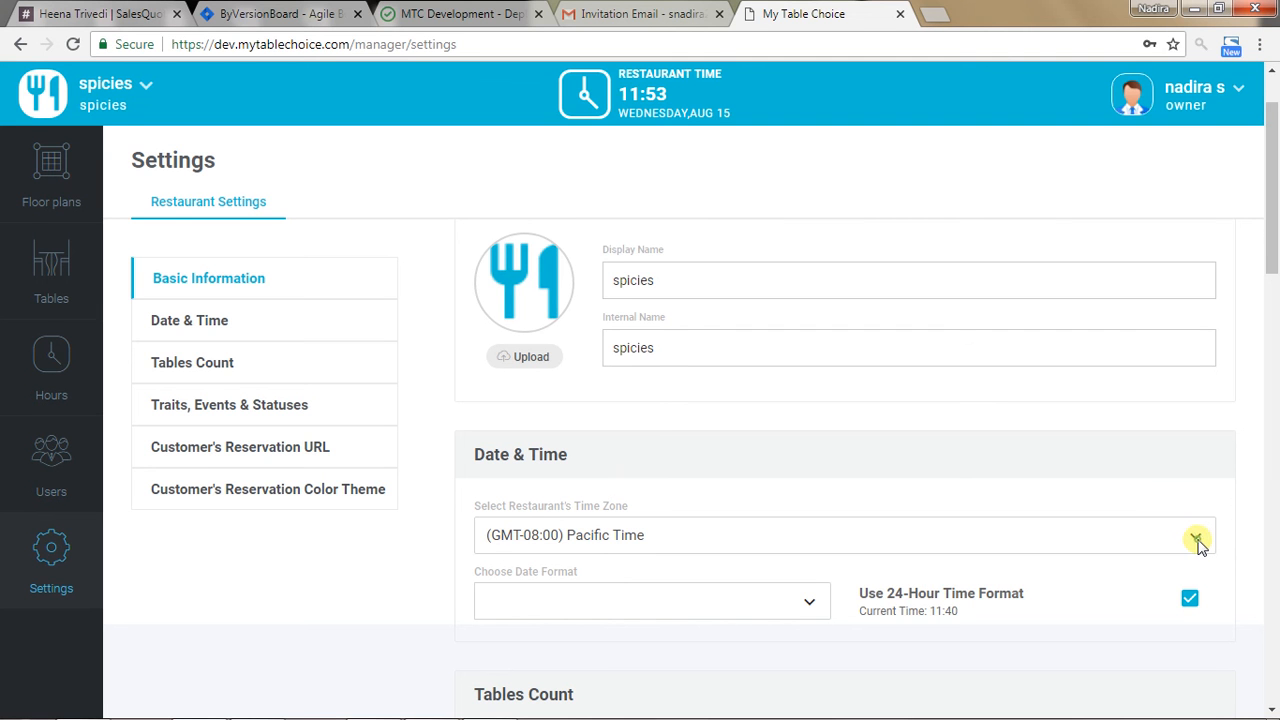
mouse_move(1205, 540)
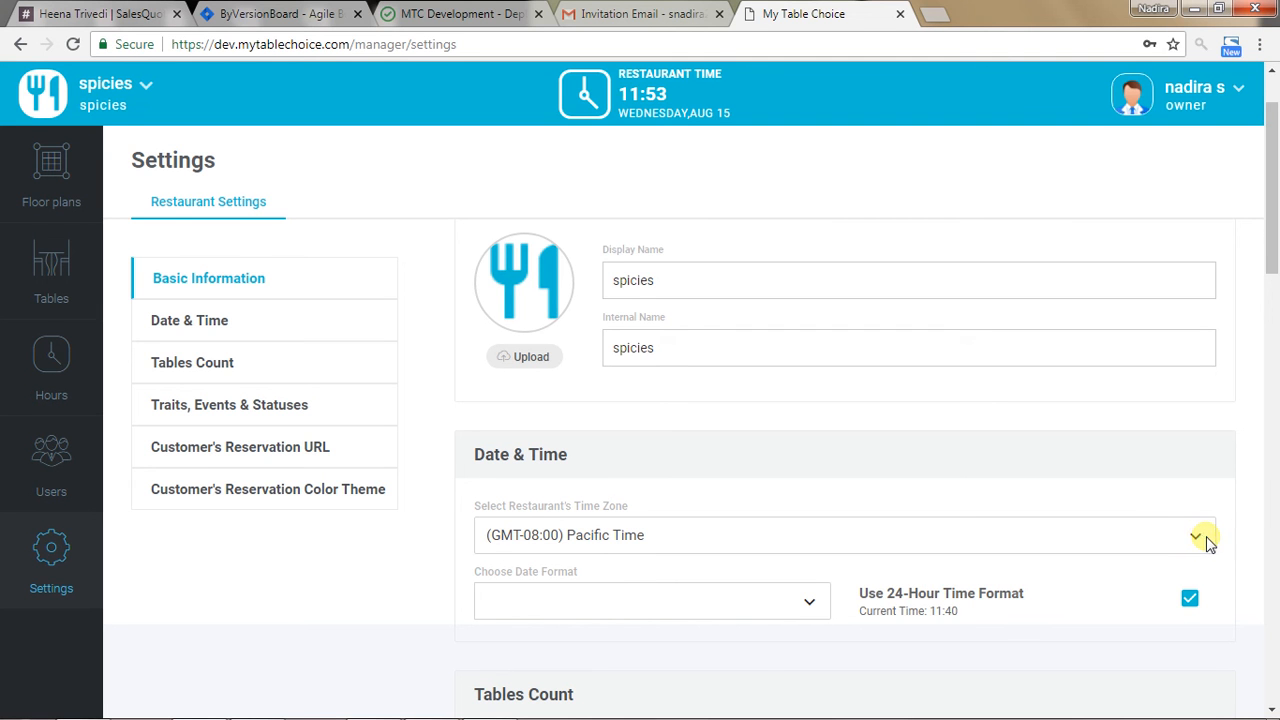
click(1195, 535)
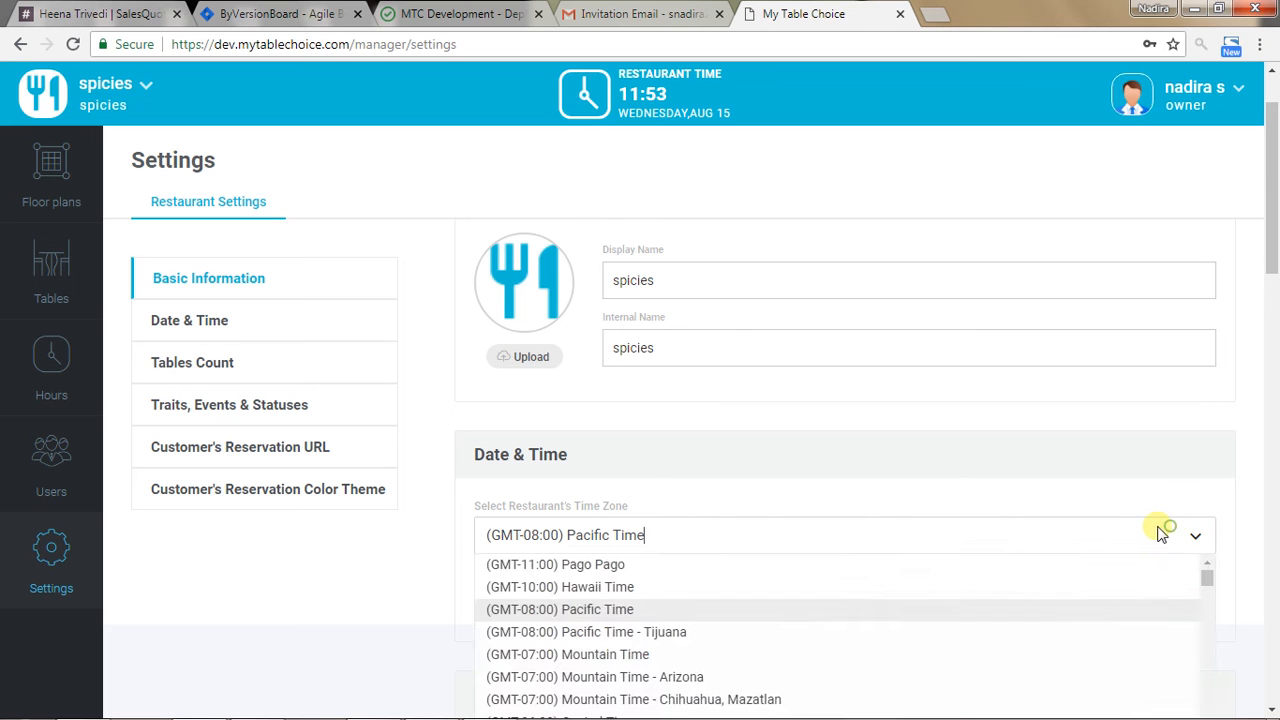
click(559, 609)
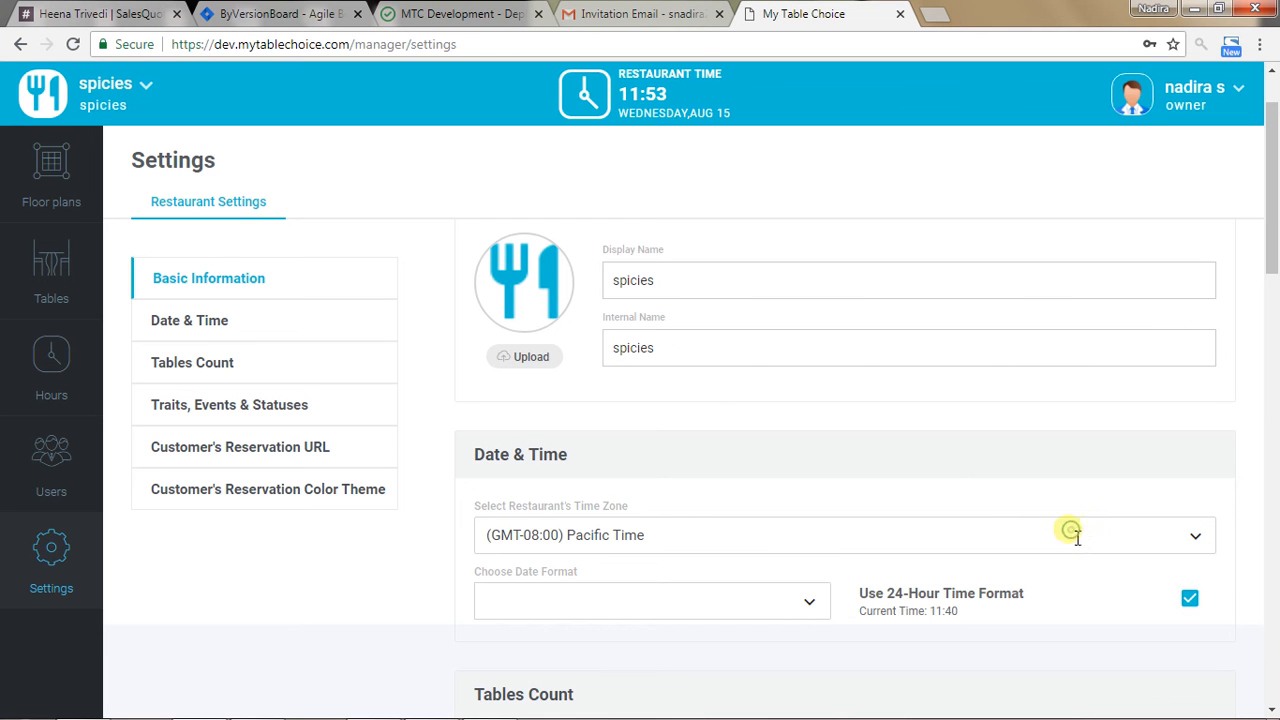
mouse_move(733, 542)
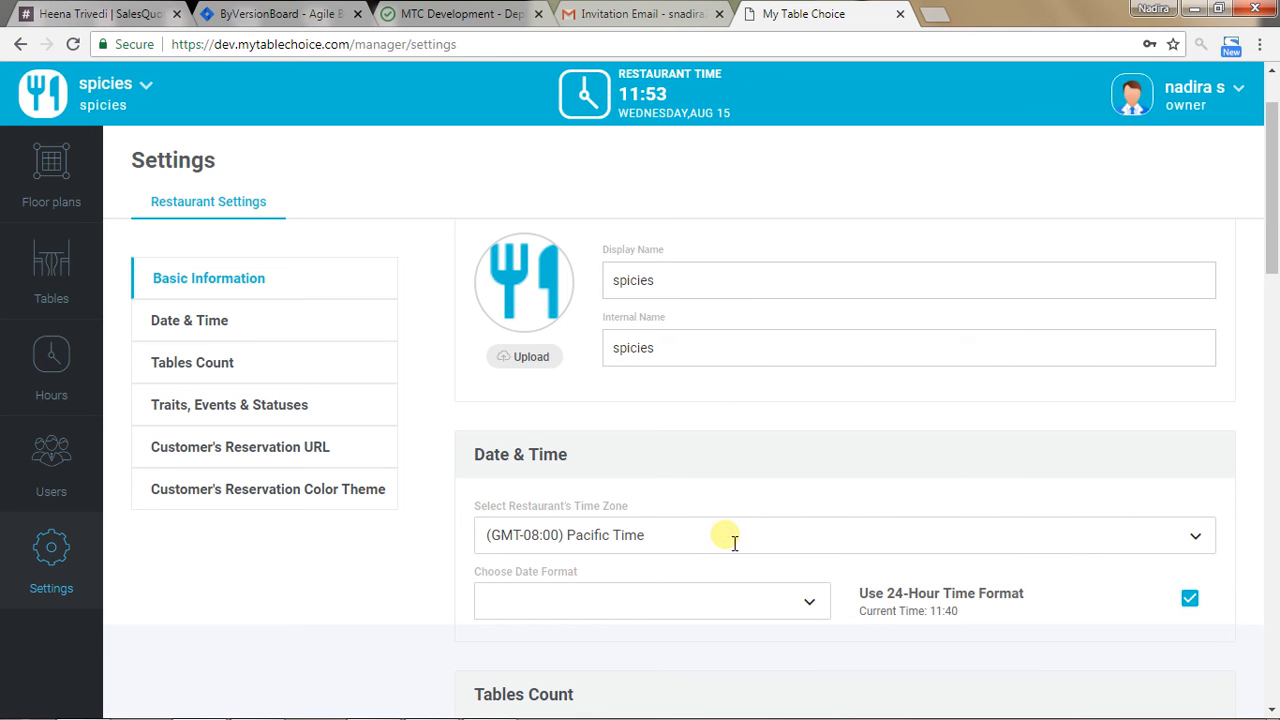
mouse_move(796, 520)
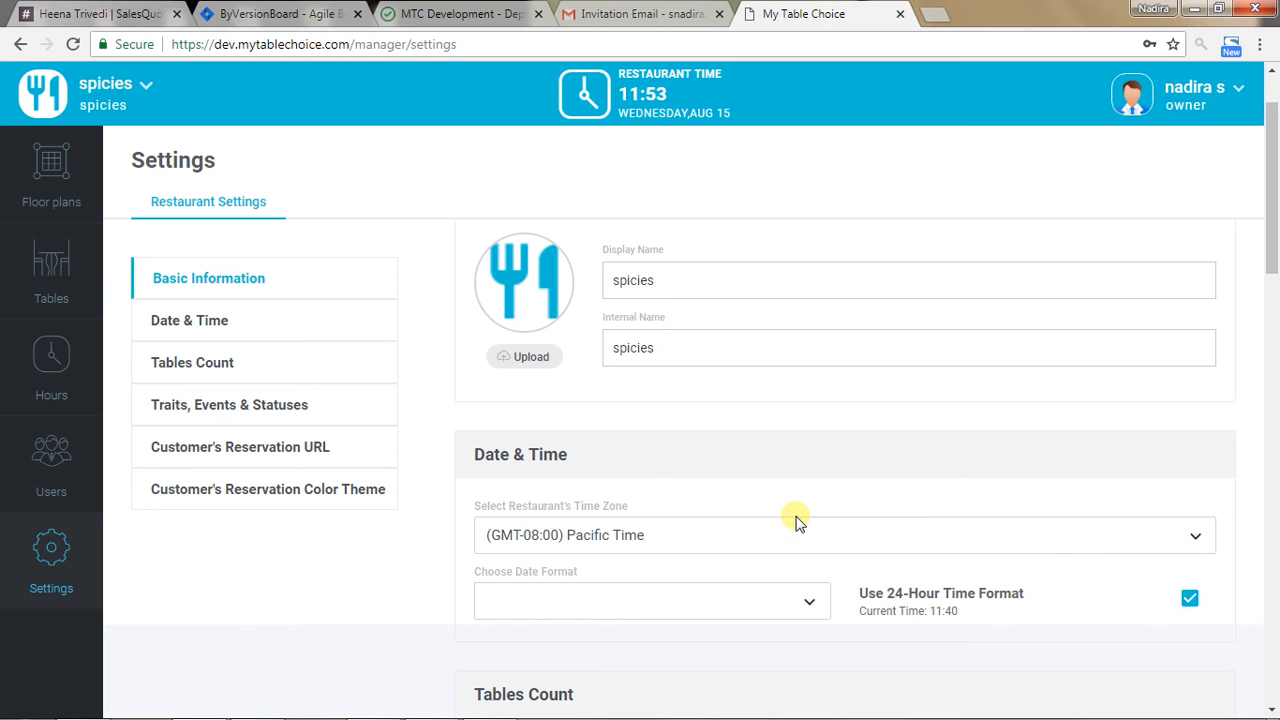
mouse_move(1147, 567)
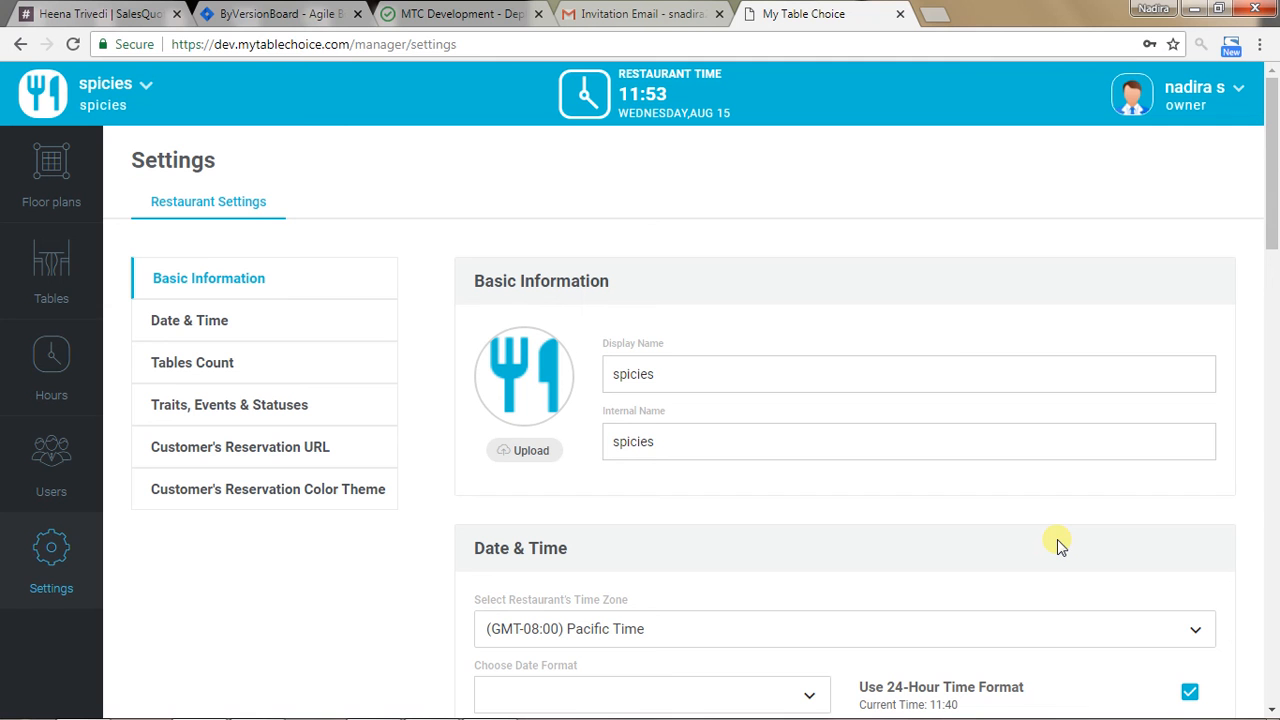
mouse_move(305, 345)
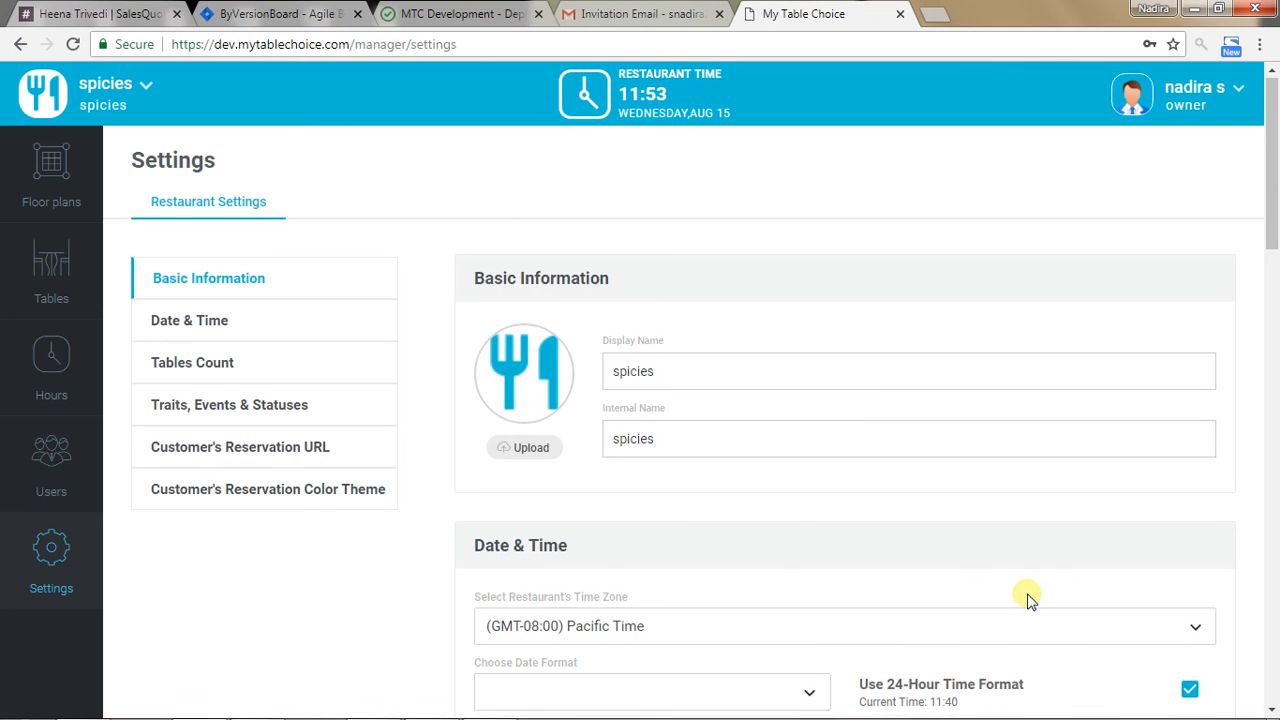
Scroll down to the Date & Time and Tables Count sections
scroll(down, 3)
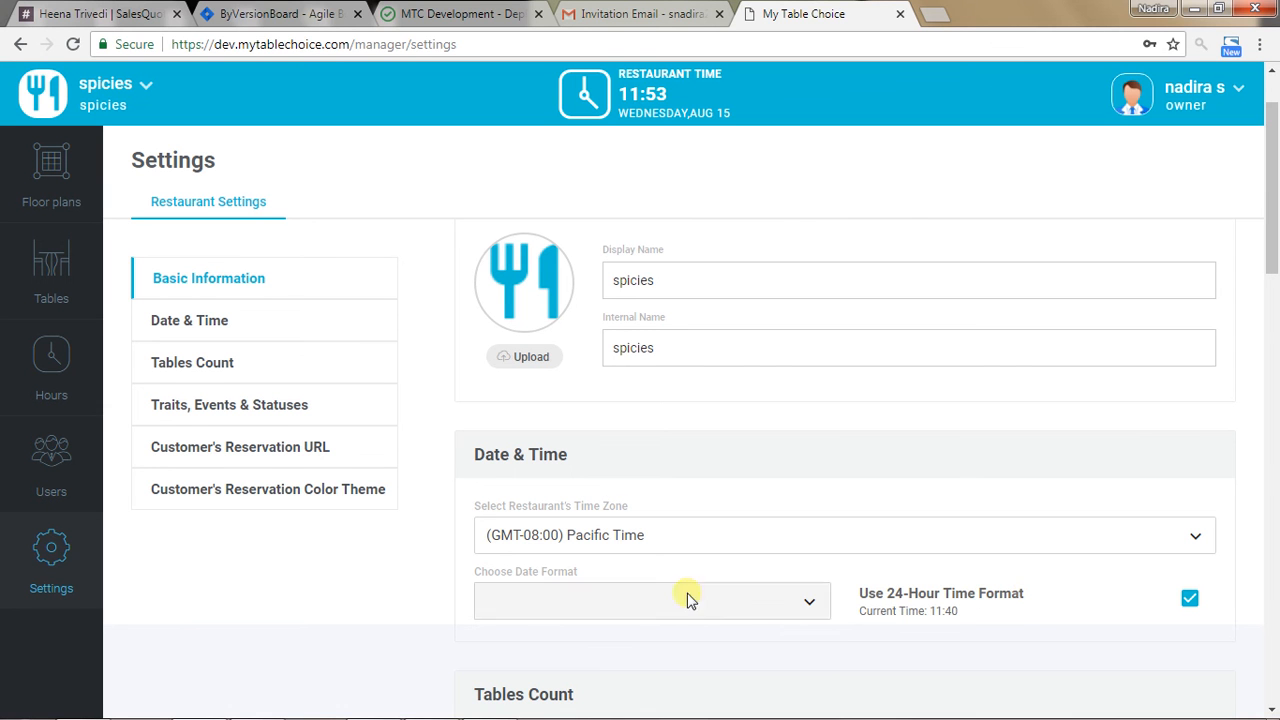
mouse_move(773, 97)
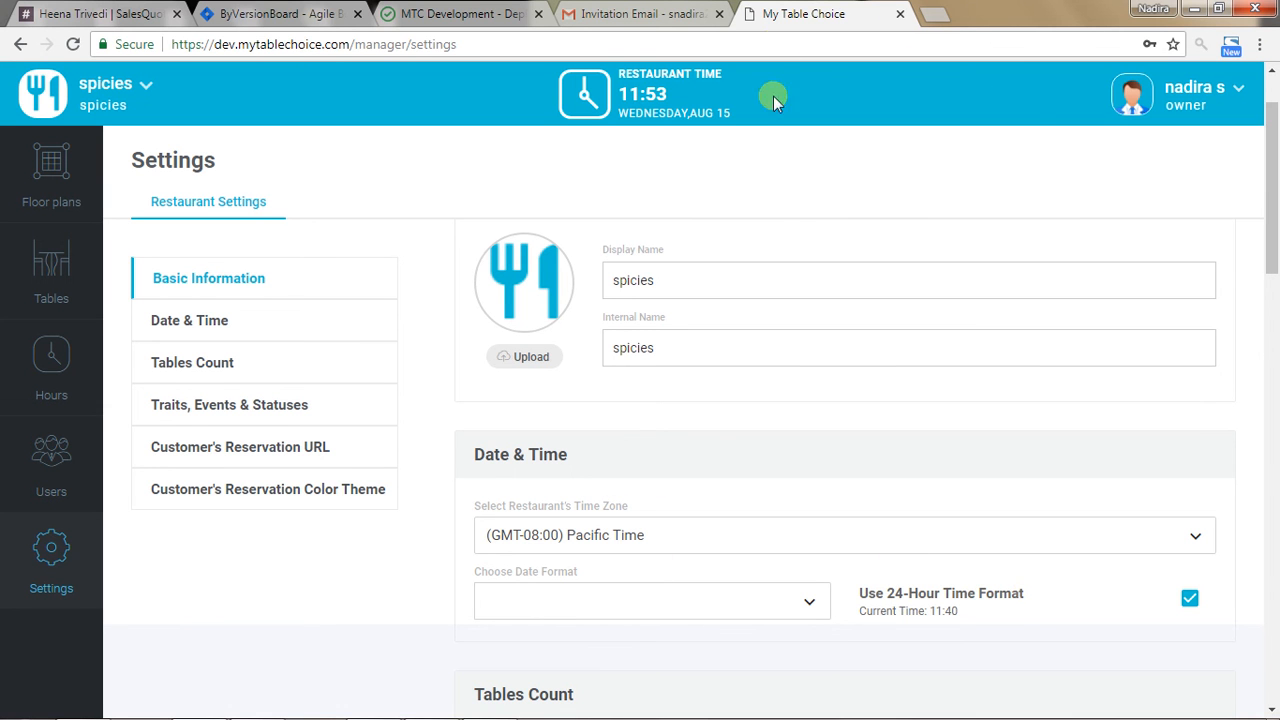
mouse_move(1196, 540)
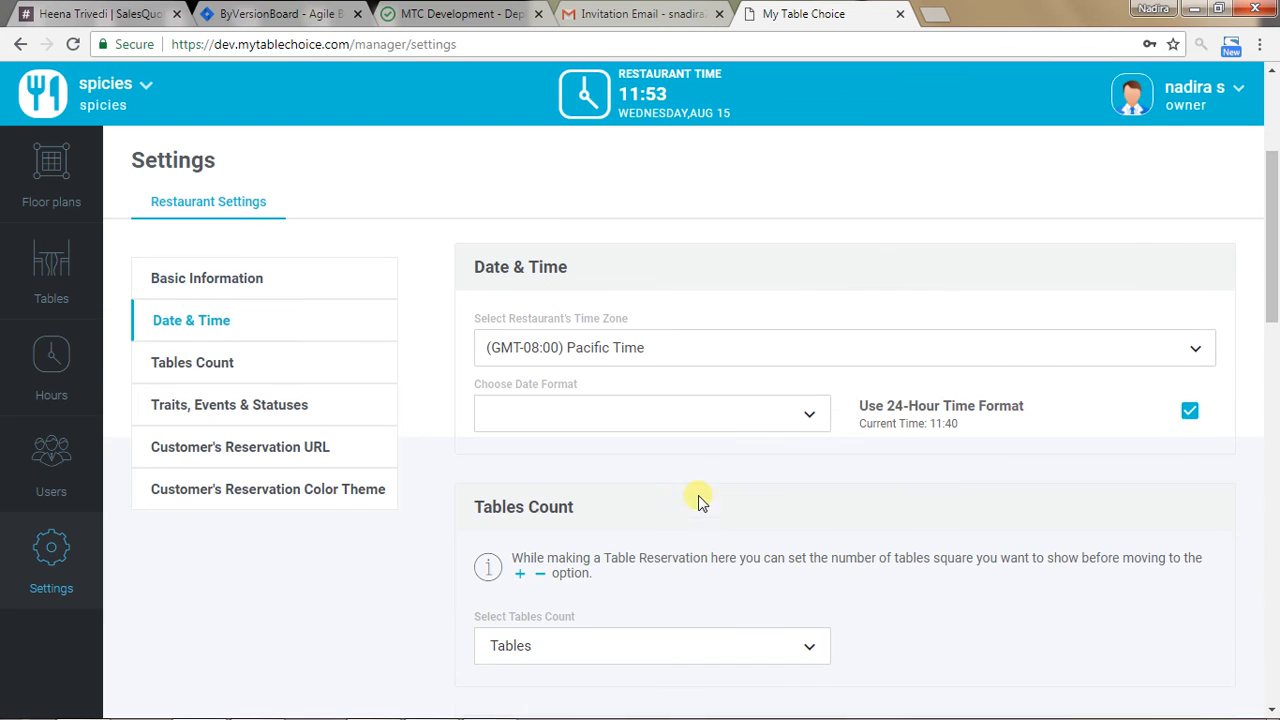
mouse_move(980, 715)
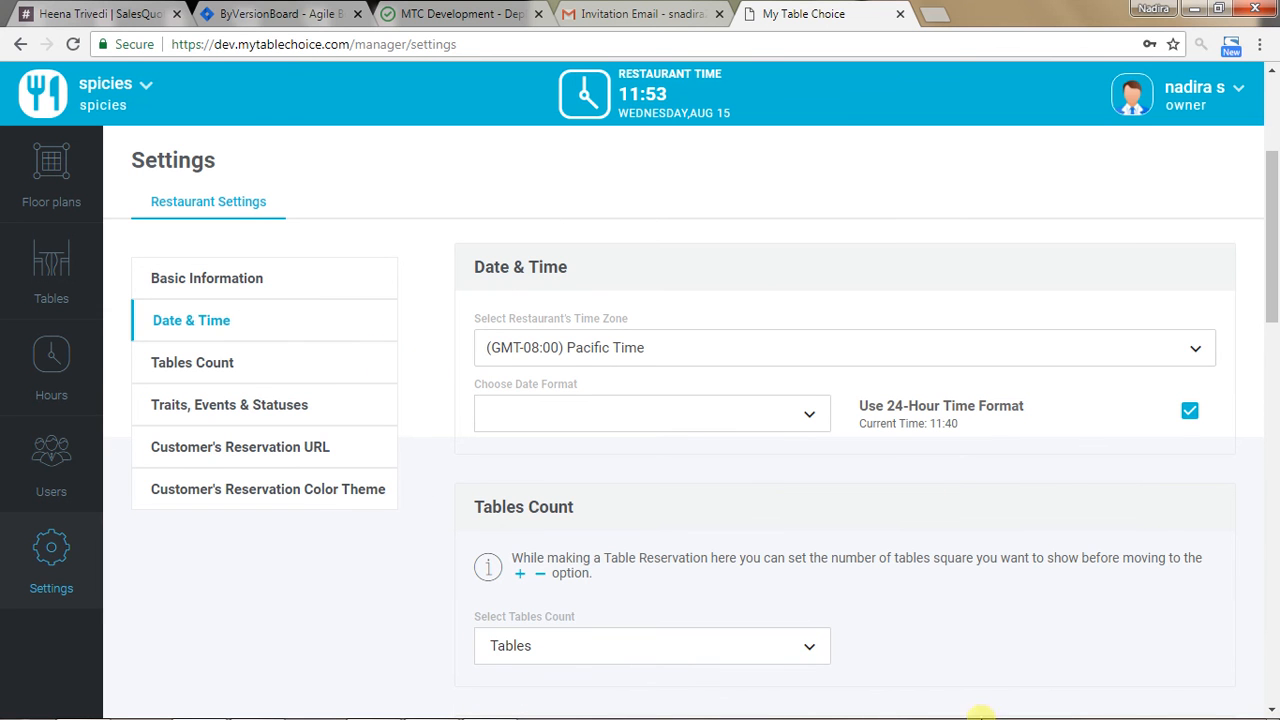
mouse_move(1213, 221)
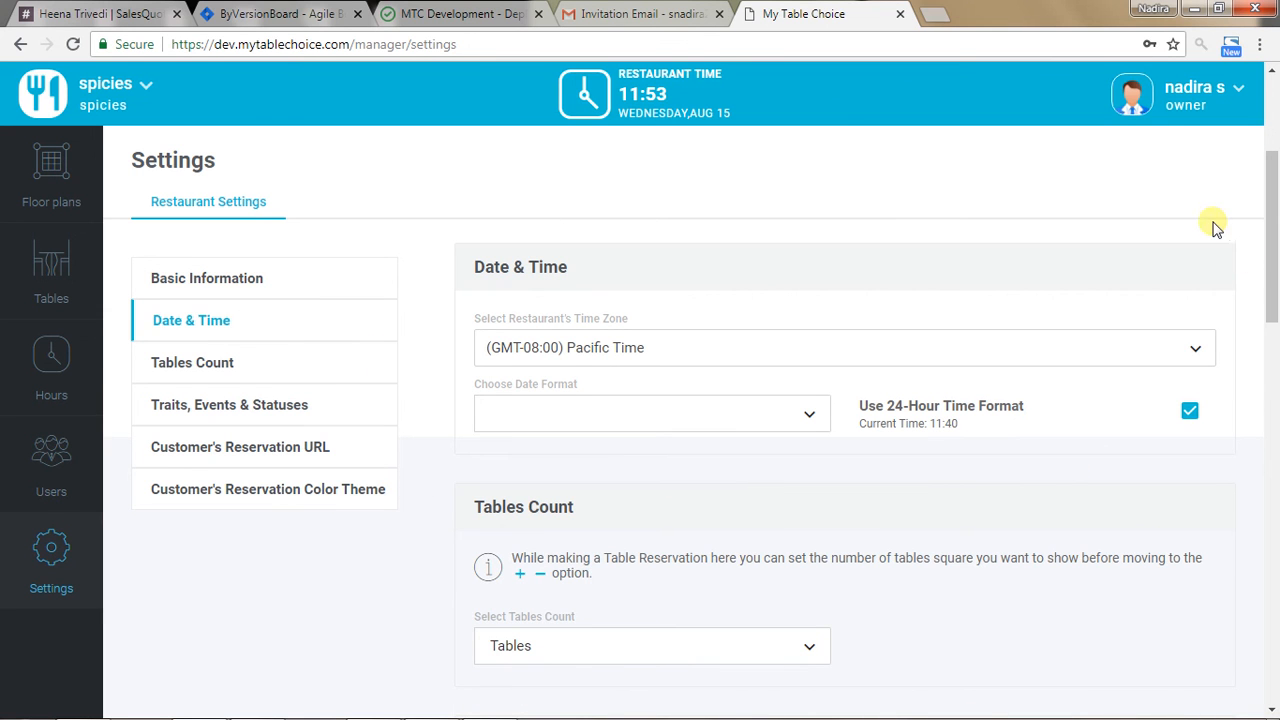
click(1200, 94)
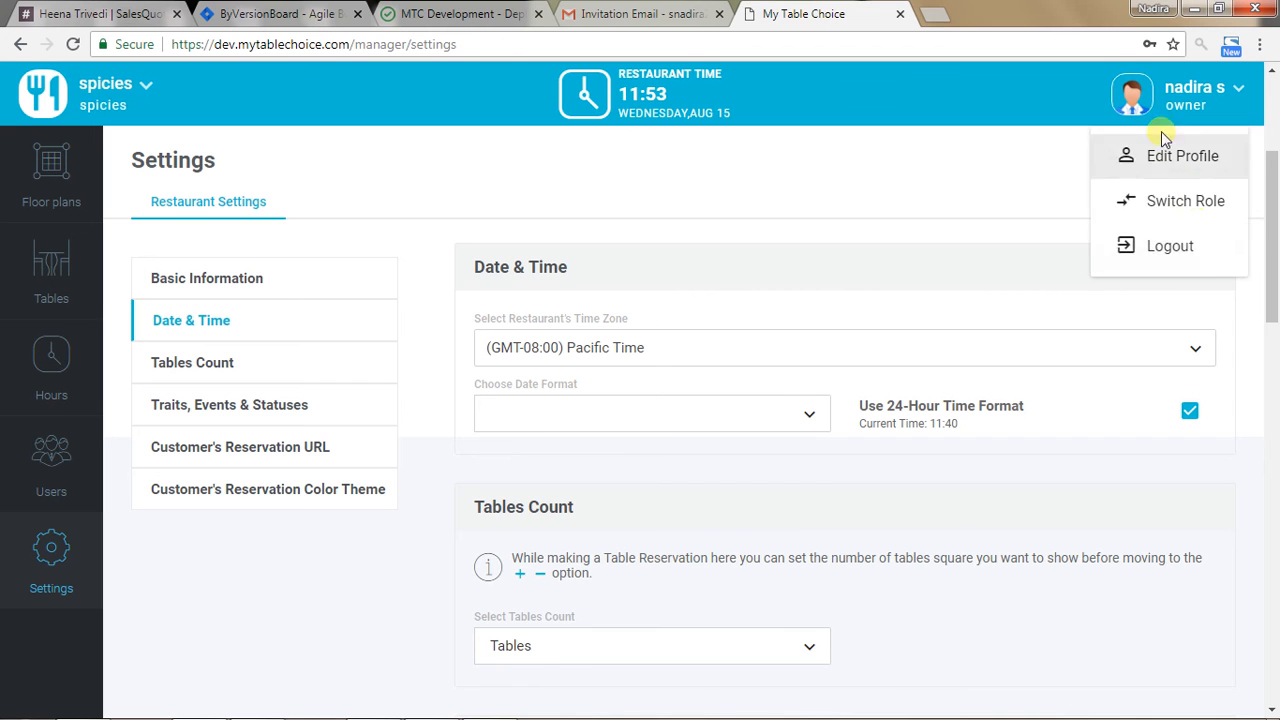
mouse_move(1130, 197)
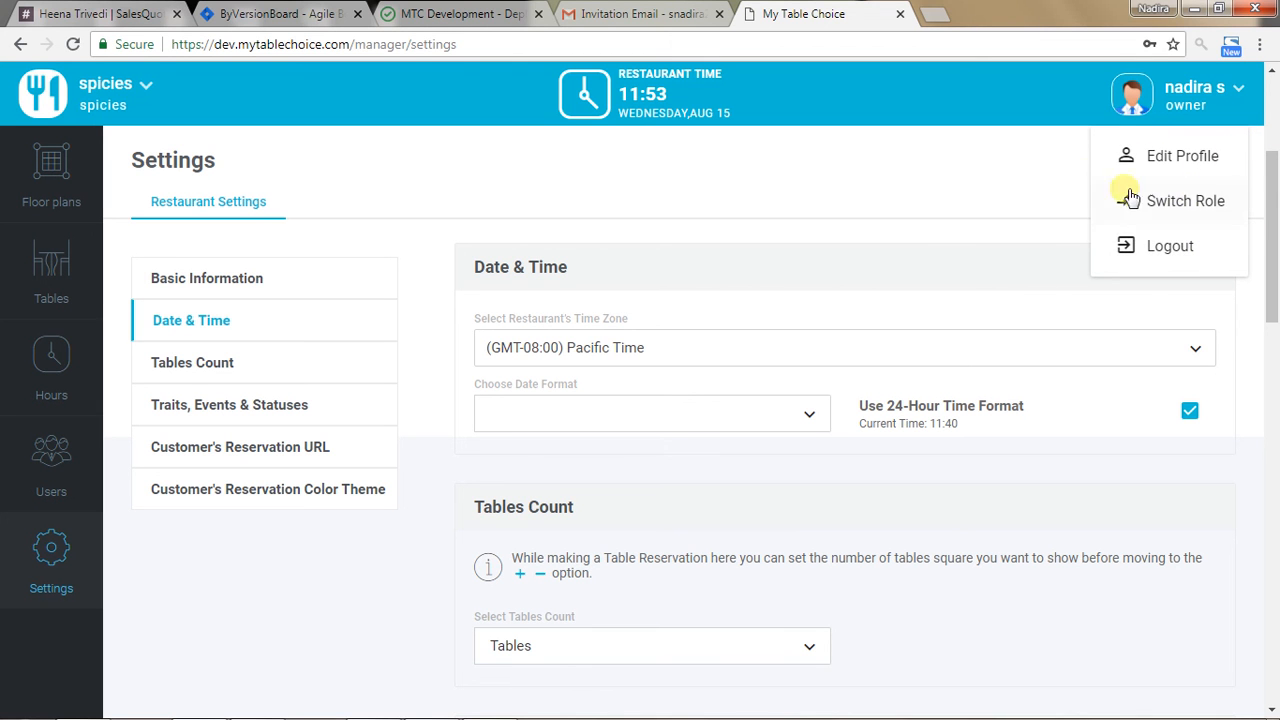
click(632, 500)
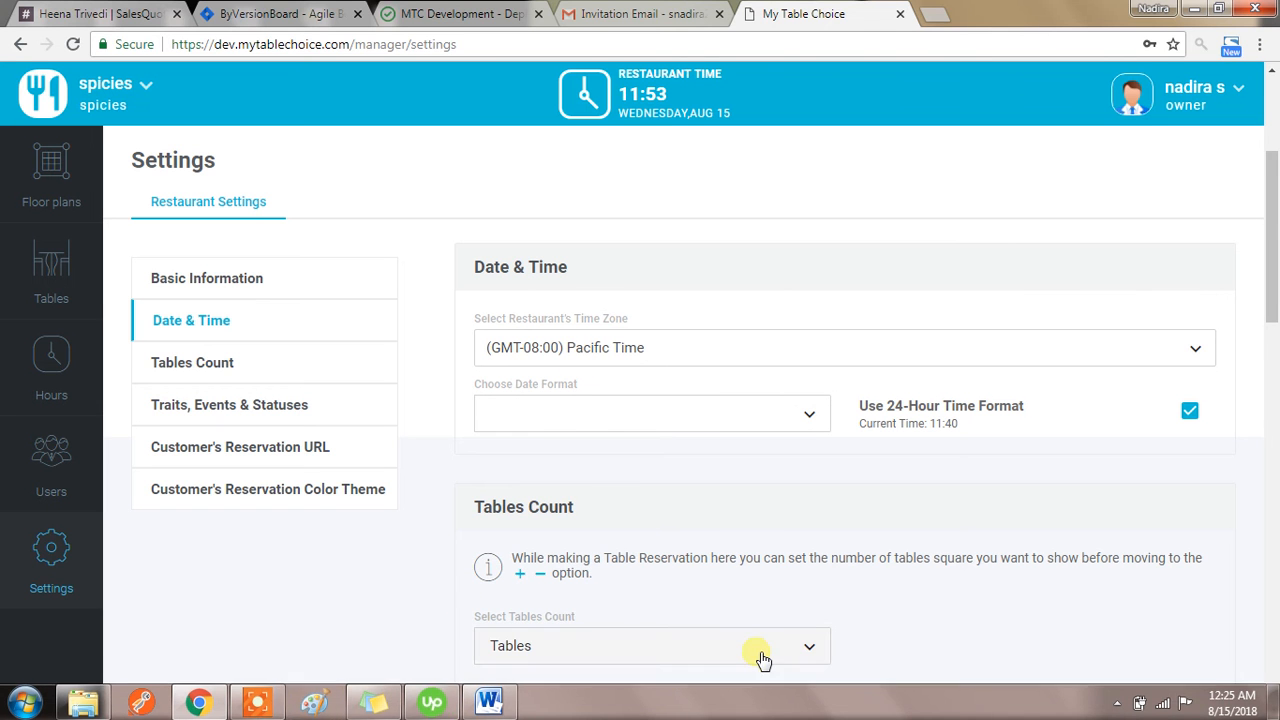
mouse_move(862, 478)
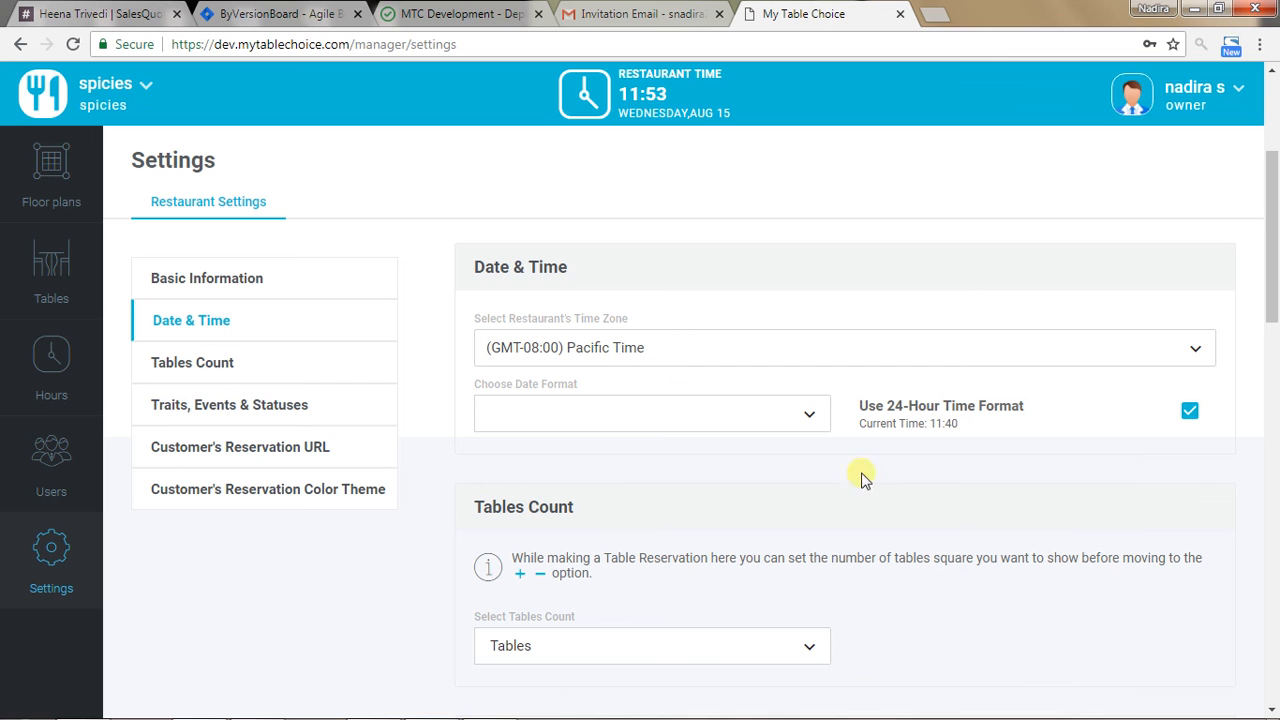
mouse_move(385, 655)
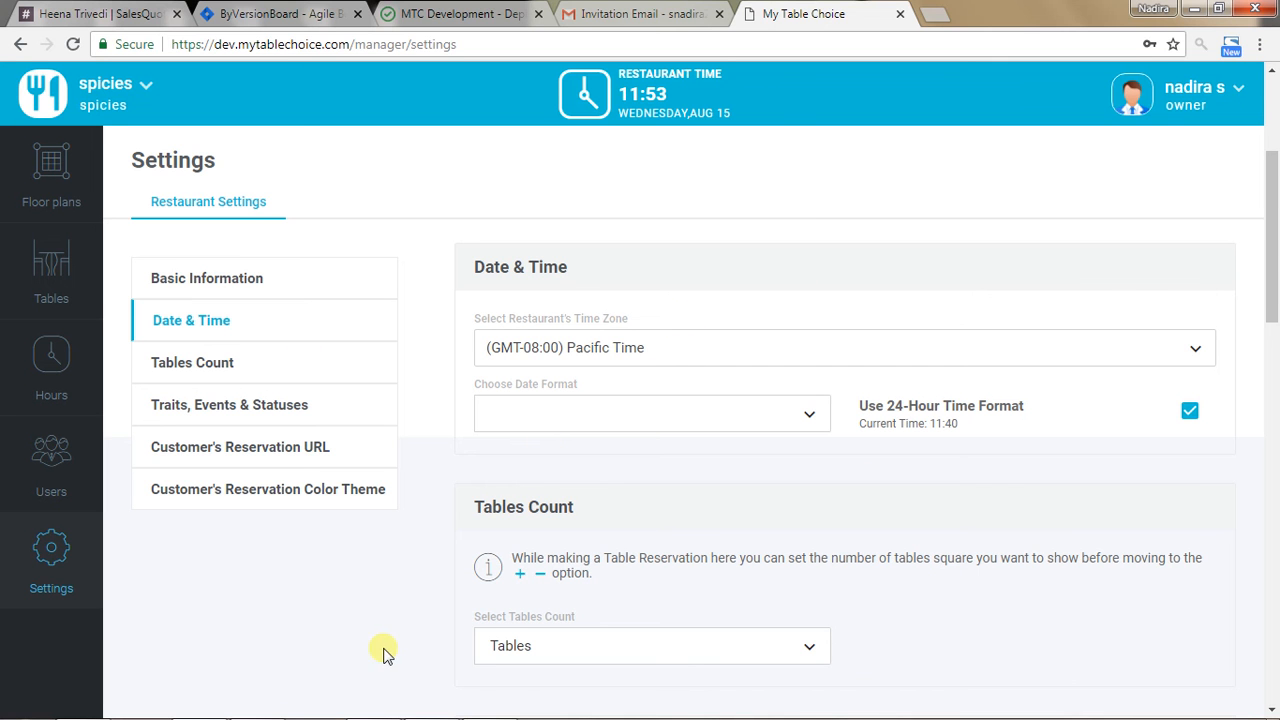